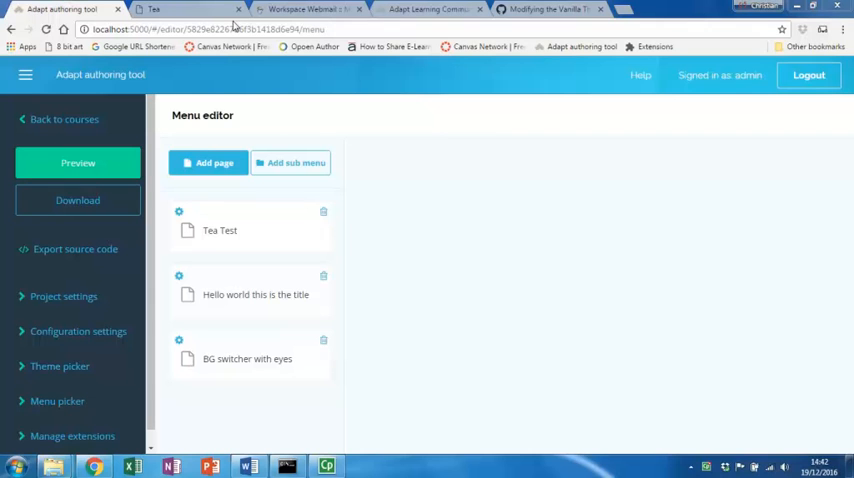
# Preview the Tea course and bring up the device emulator extension's options
pyautogui.click(78, 163)
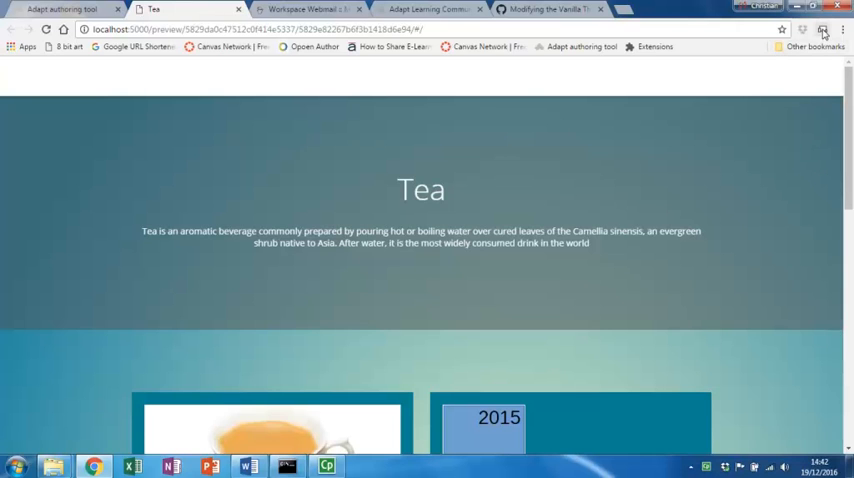
pyautogui.click(822, 29)
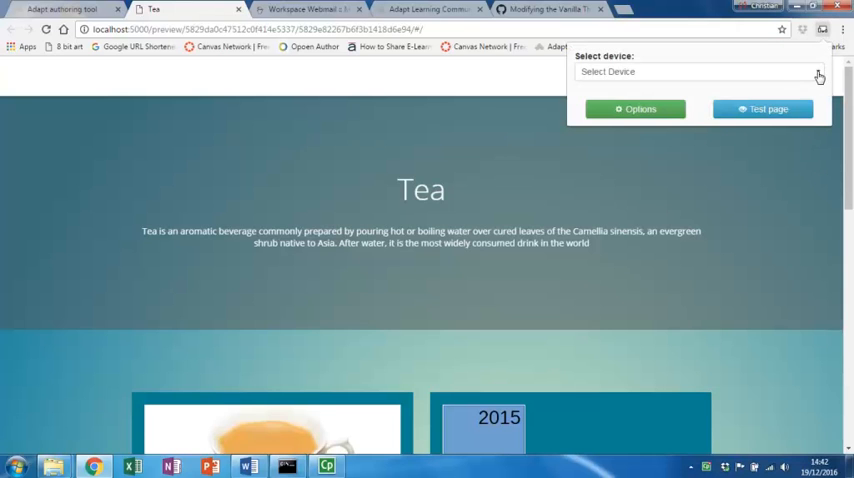
# Open the course in a device-sized test window and go to the Tea Test page
pyautogui.click(698, 71)
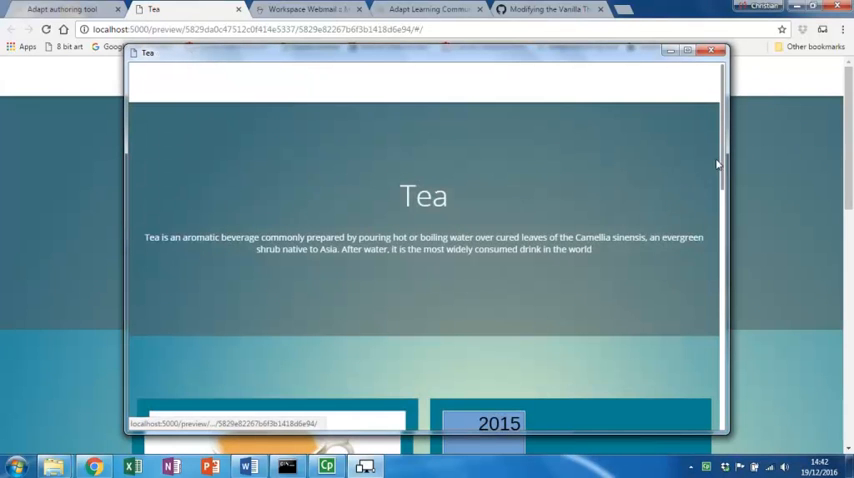
pyautogui.scroll(-3)
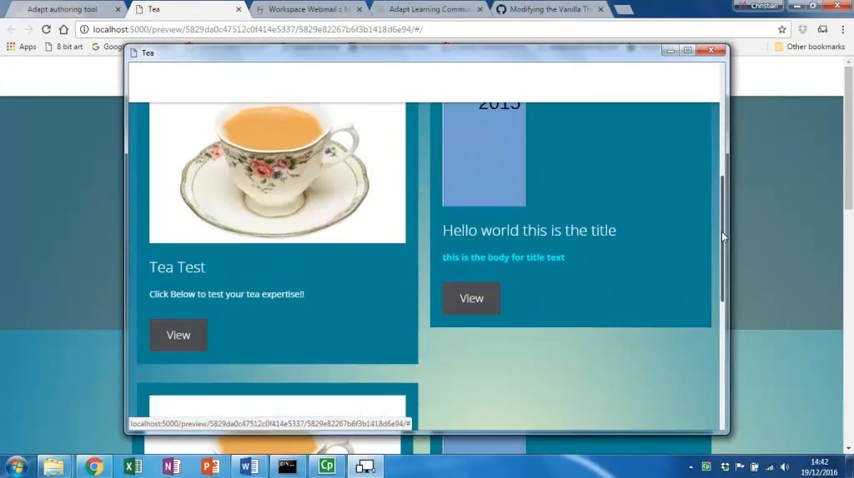
pyautogui.moveTo(178, 335)
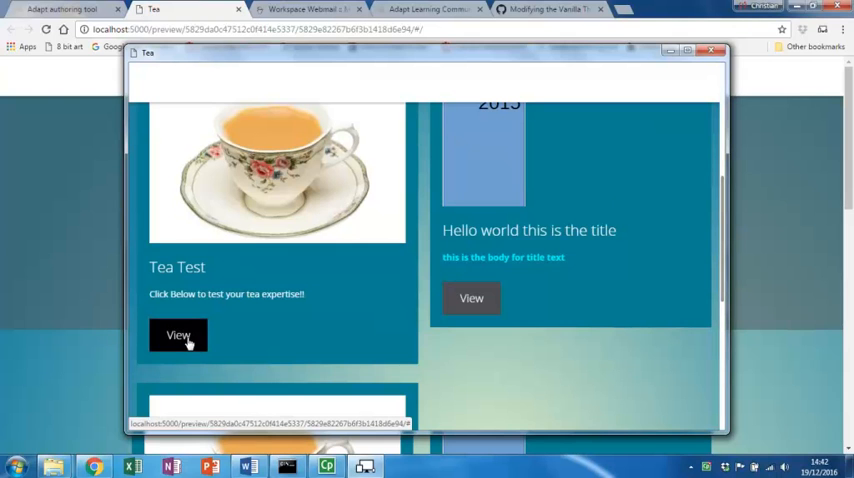
pyautogui.moveTo(227, 271)
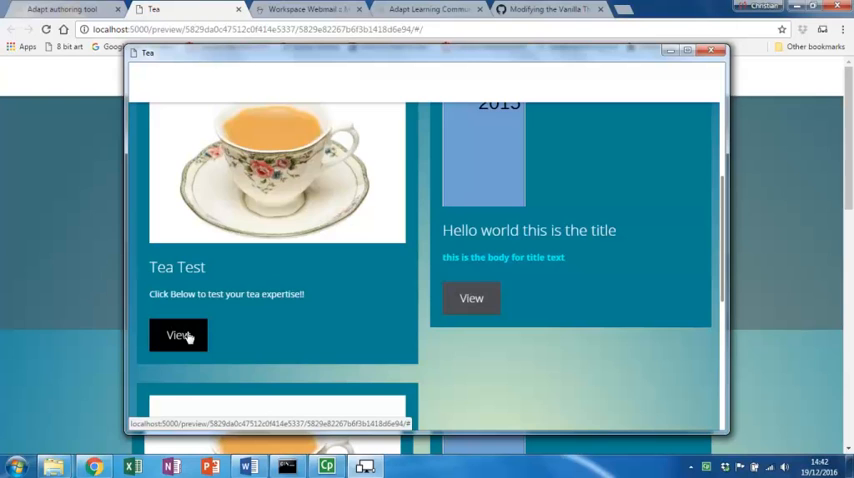
pyautogui.click(178, 335)
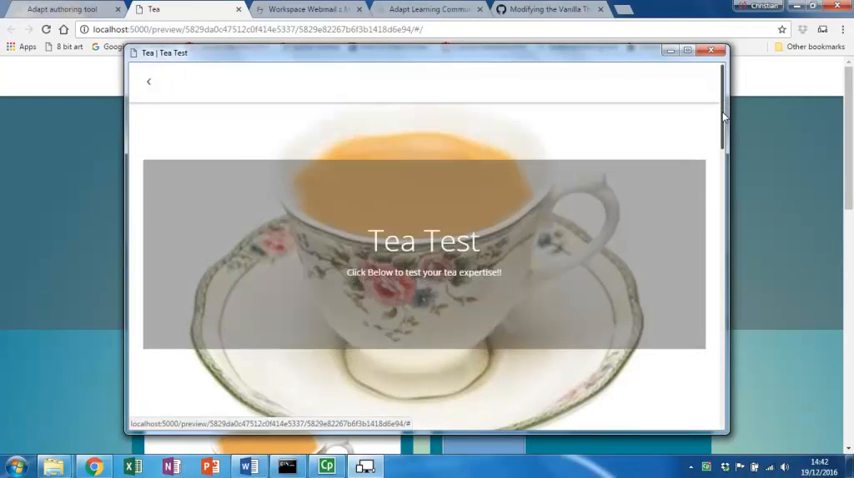
pyautogui.scroll(-3)
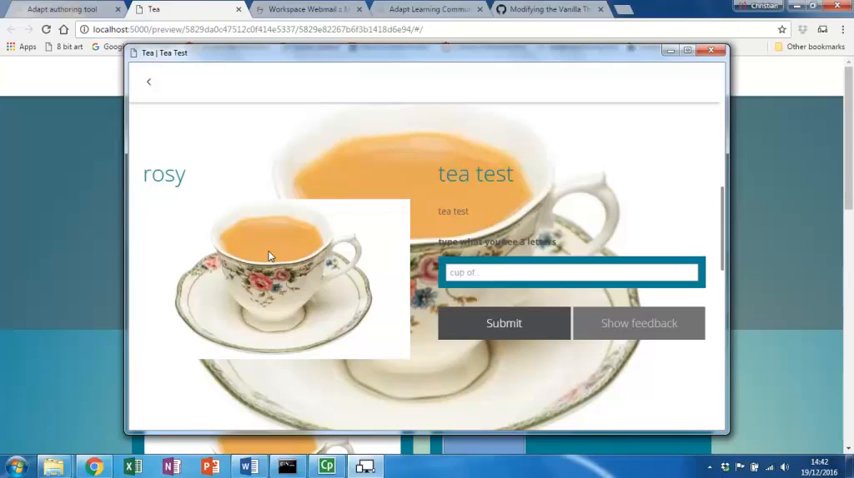
pyautogui.moveTo(493, 272)
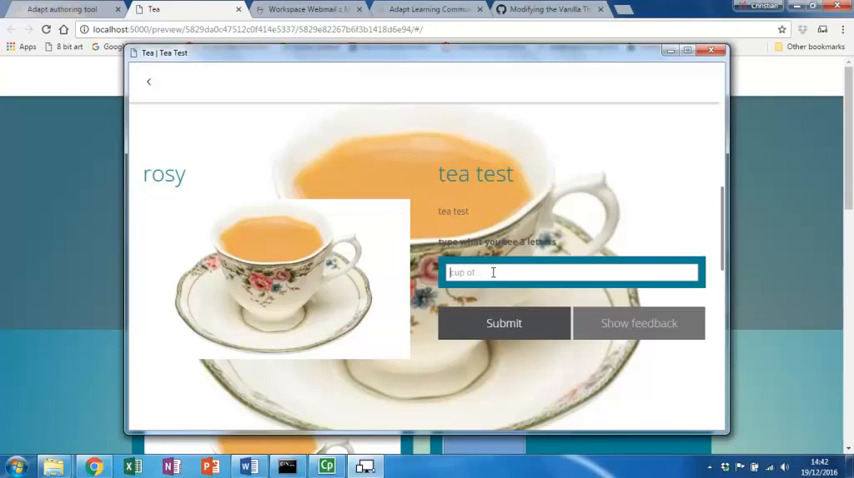
# Answer the Tea Test with 'tea', return to the menu, and close the device window
pyautogui.write('tea')
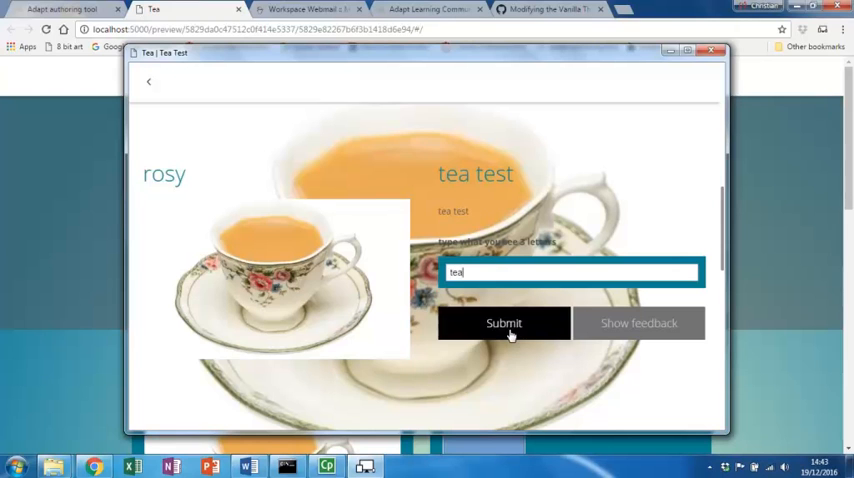
pyautogui.click(504, 323)
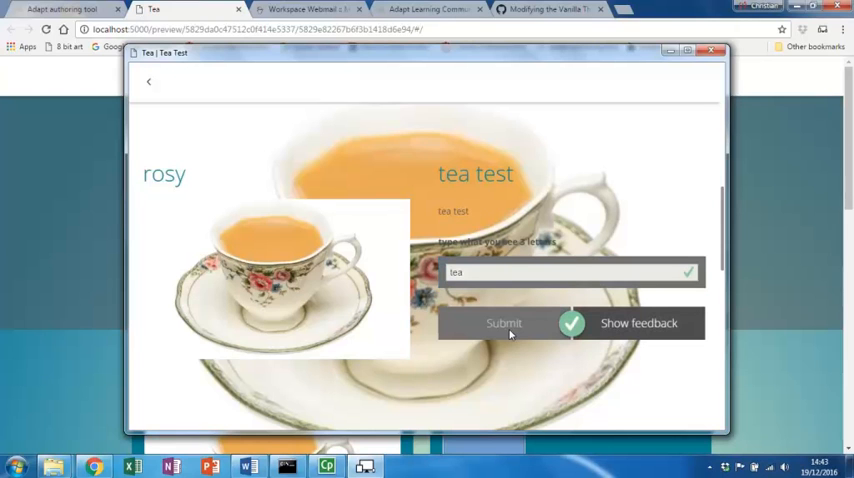
pyautogui.click(148, 81)
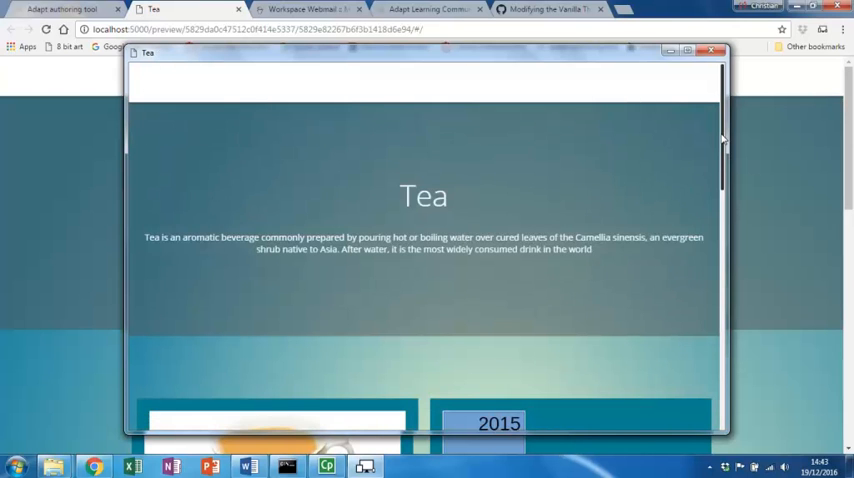
pyautogui.scroll(-3)
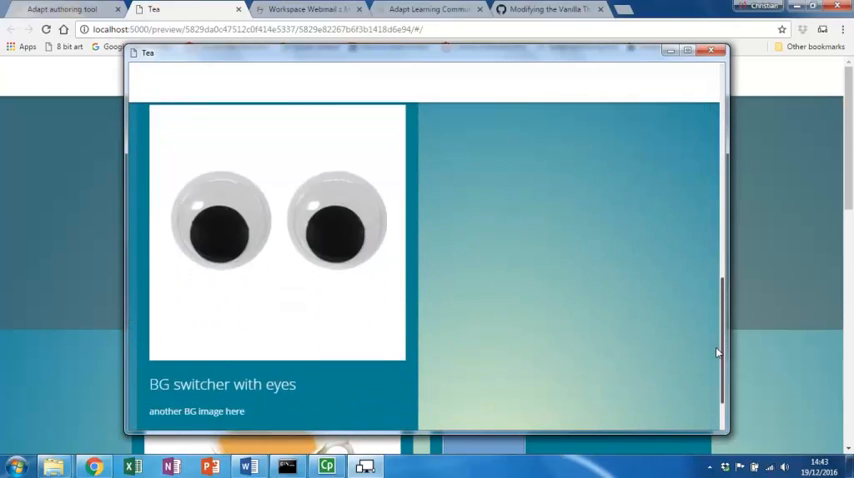
pyautogui.scroll(3)
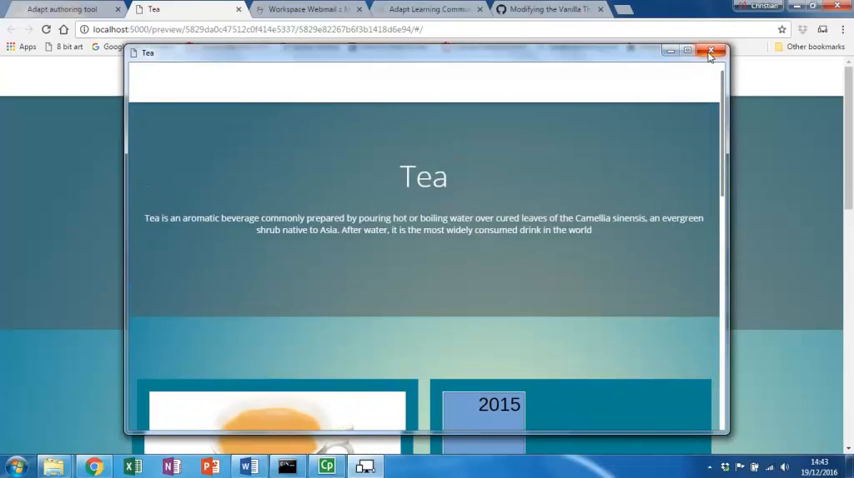
pyautogui.click(690, 52)
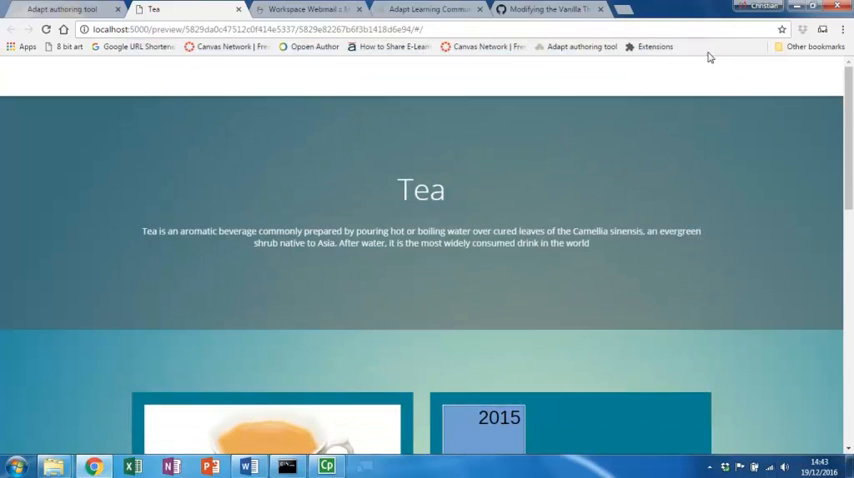
# Switch back to the authoring tab and open Tea Test in the page editor, scrolled to the bottom
pyautogui.click(65, 9)
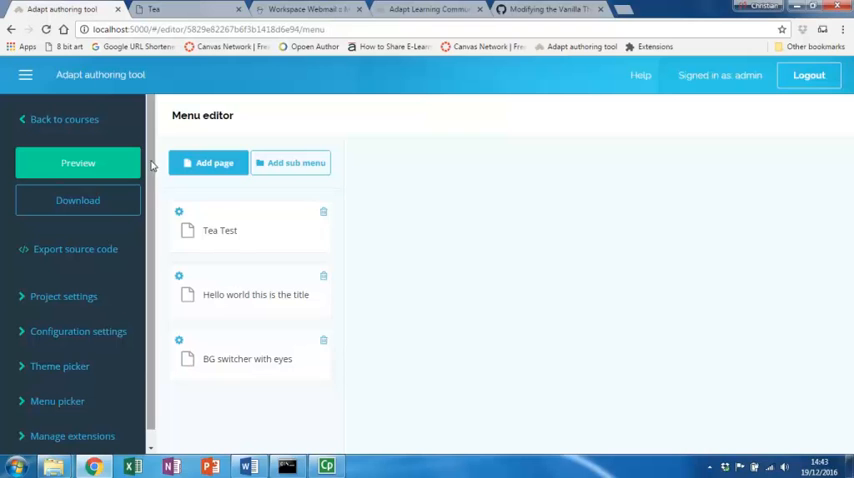
pyautogui.moveTo(227, 360)
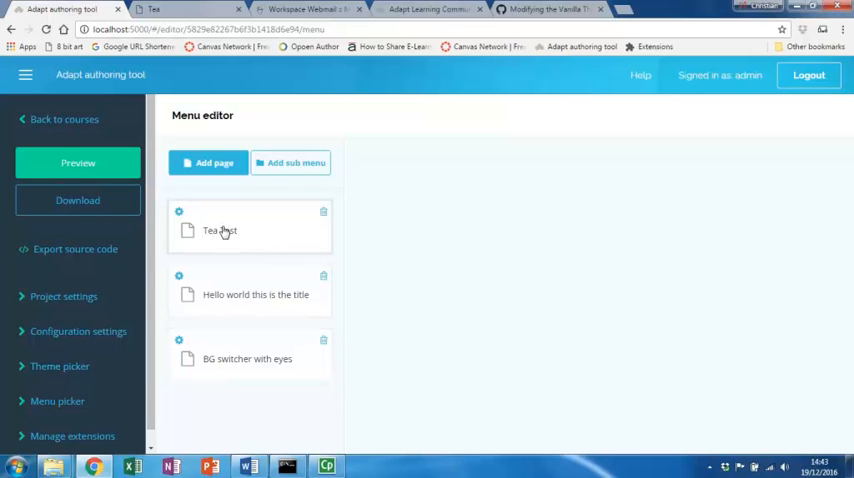
pyautogui.click(220, 230)
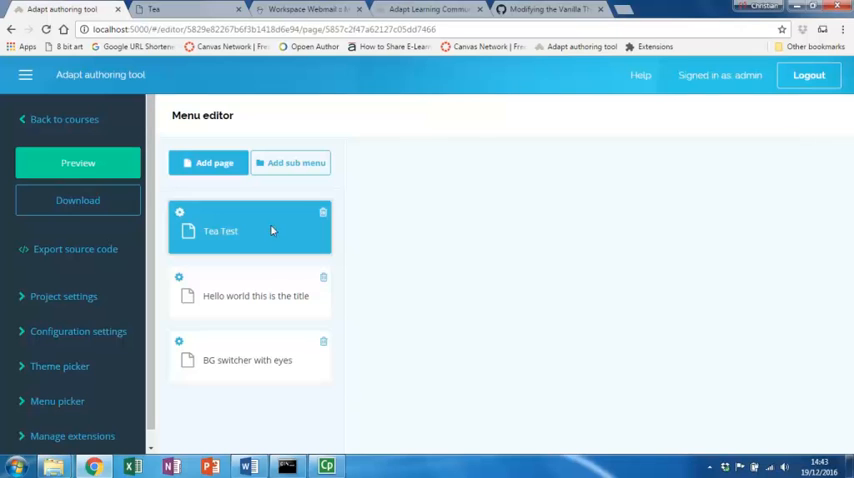
pyautogui.click(221, 231)
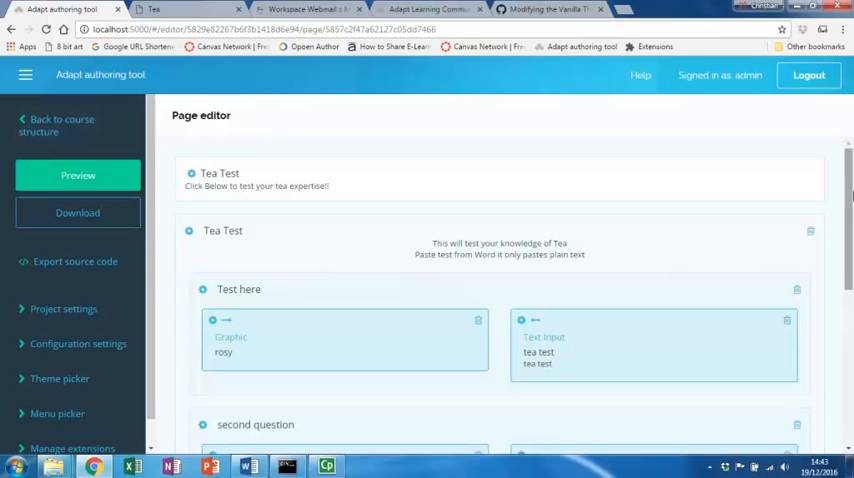
pyautogui.scroll(-3)
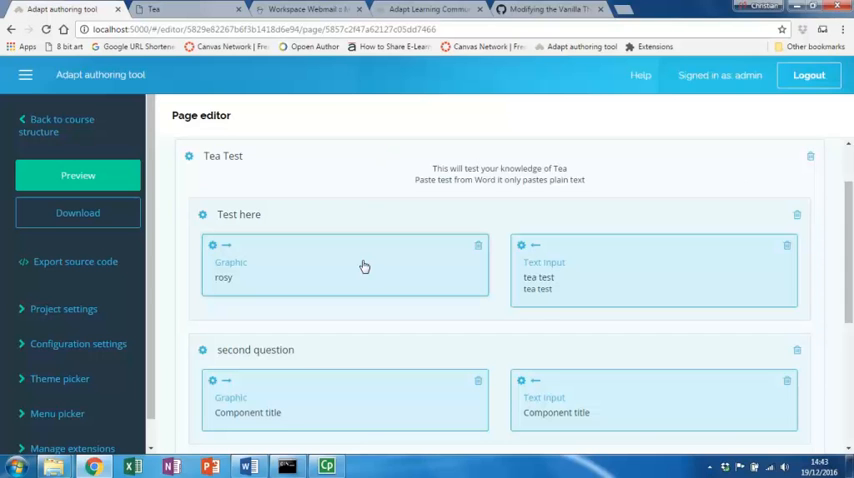
pyautogui.moveTo(585, 271)
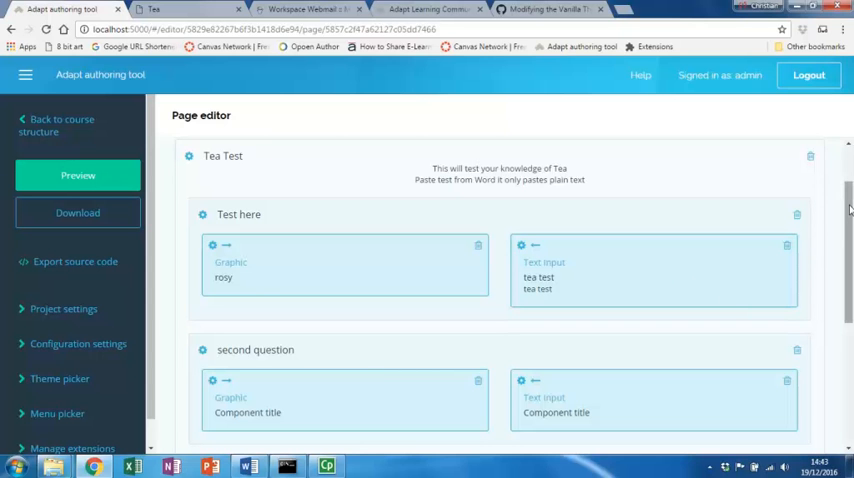
pyautogui.scroll(-3)
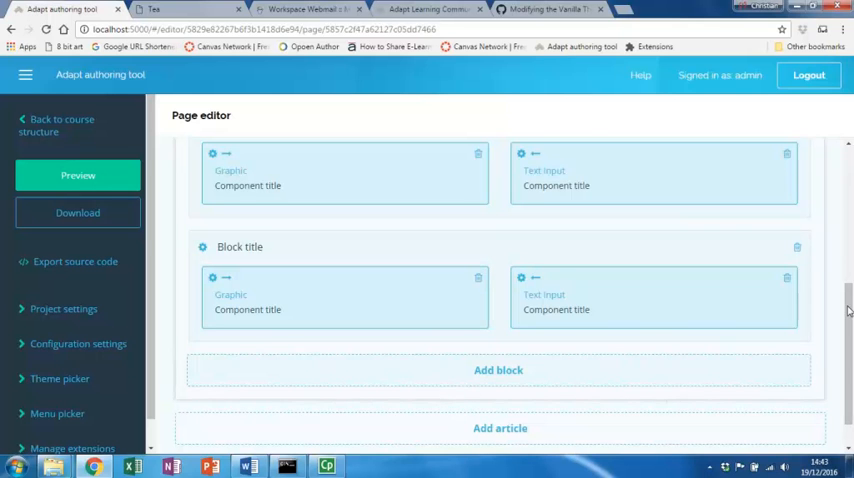
pyautogui.scroll(-3)
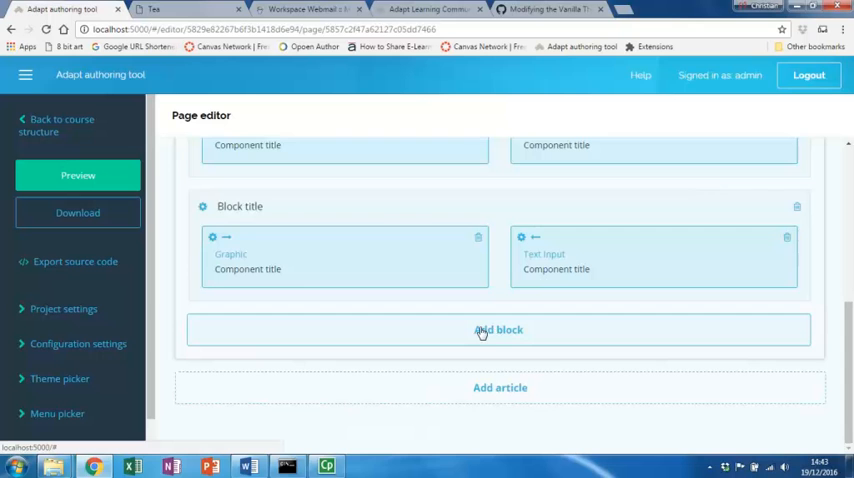
# Add a new block to Tea Test with a Graphic component on its left half
pyautogui.click(499, 329)
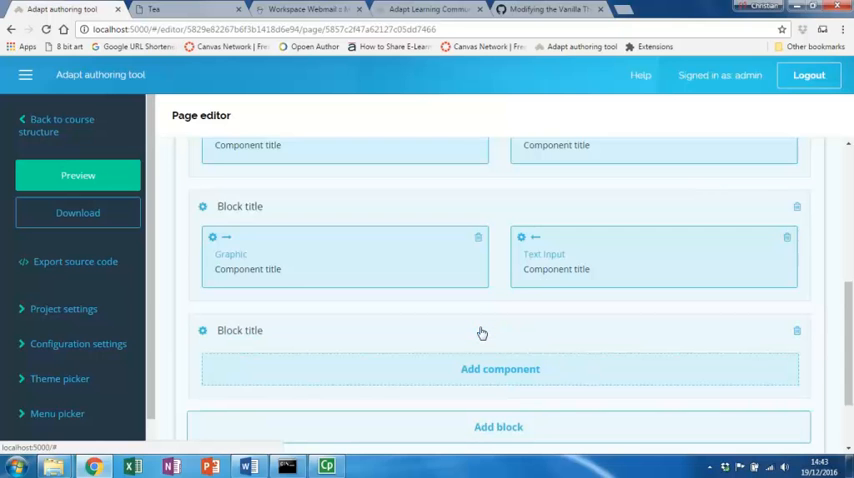
pyautogui.click(499, 369)
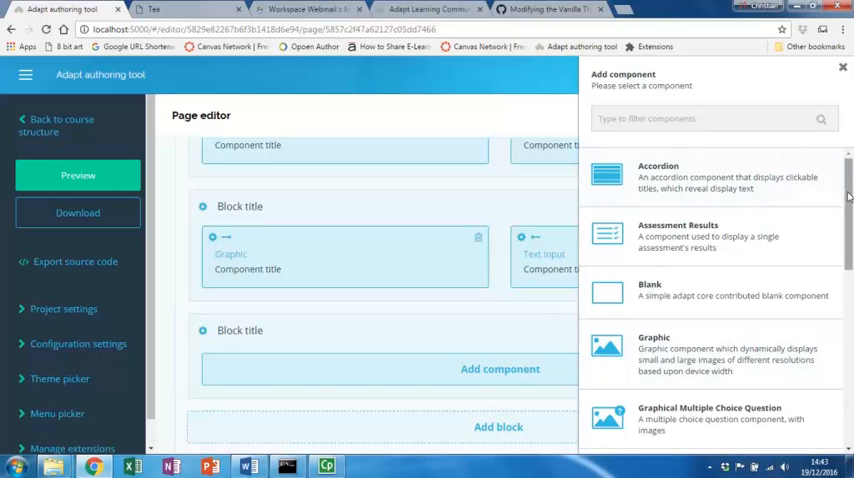
pyautogui.scroll(-3)
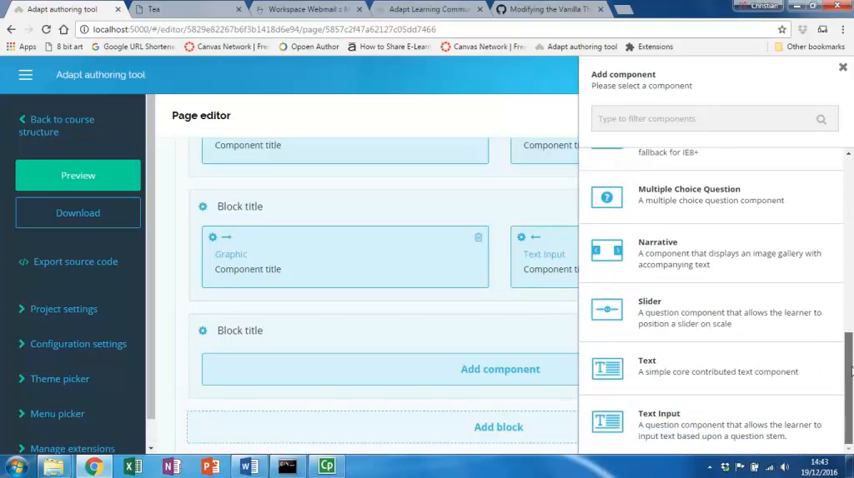
pyautogui.scroll(3)
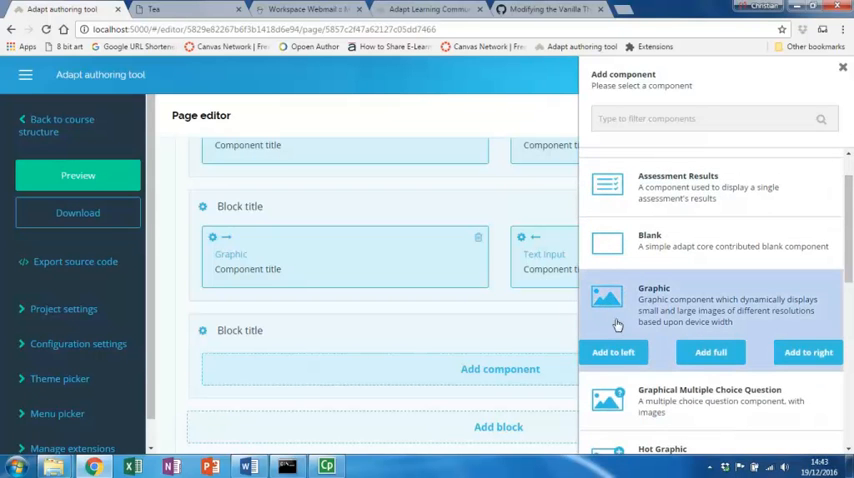
pyautogui.click(613, 352)
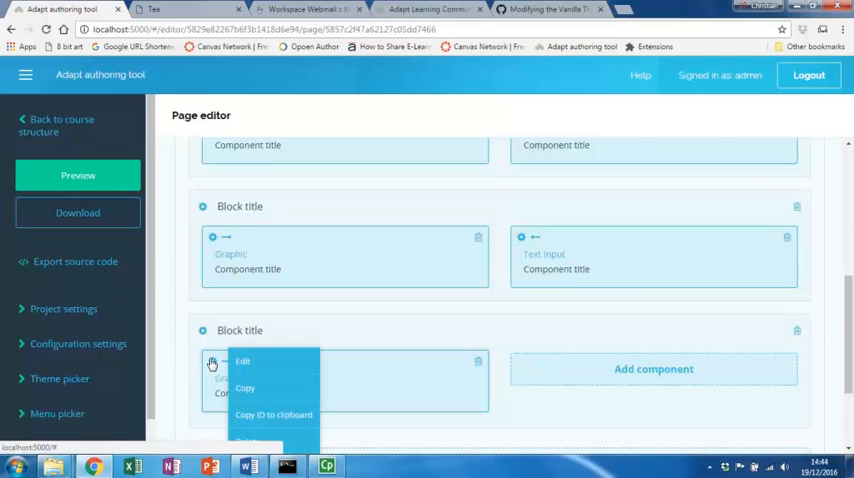
# Set sugar cubes.PNG as the graphic's large image and save the component
pyautogui.click(242, 361)
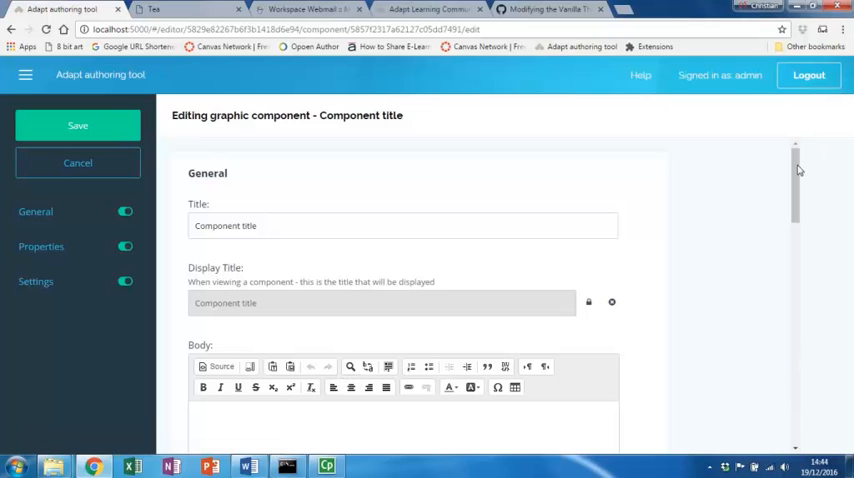
pyautogui.scroll(-3)
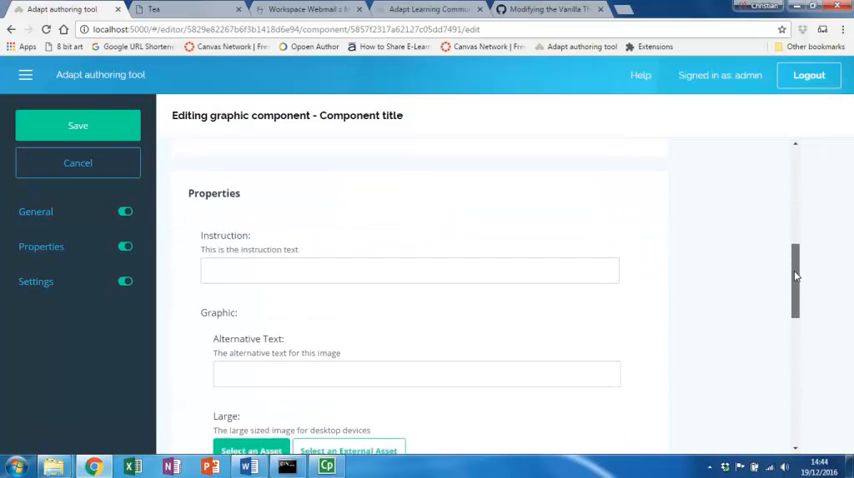
pyautogui.scroll(-3)
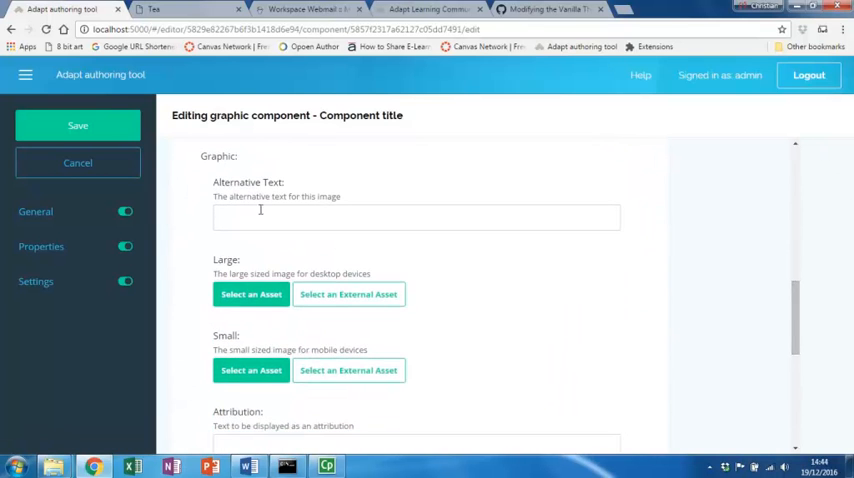
pyautogui.click(251, 294)
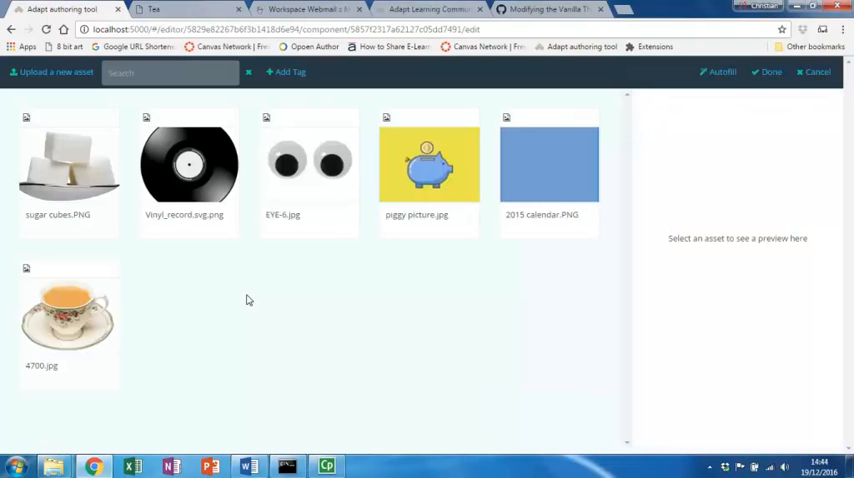
pyautogui.click(69, 165)
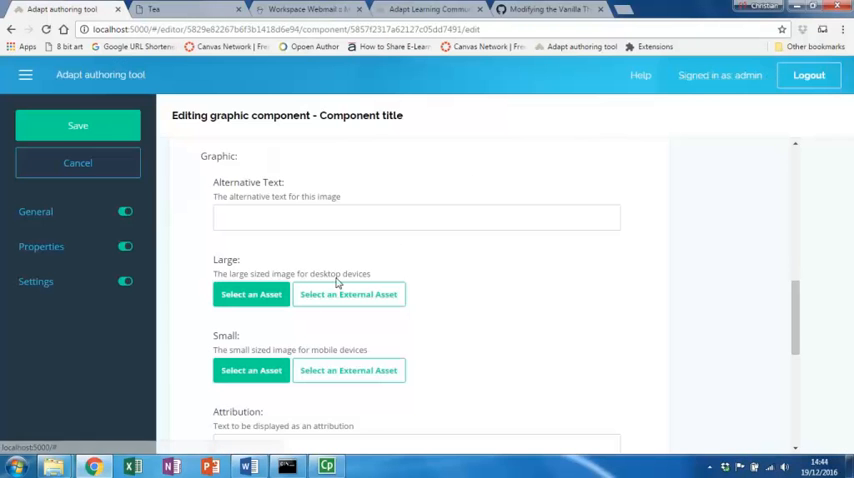
pyautogui.click(251, 294)
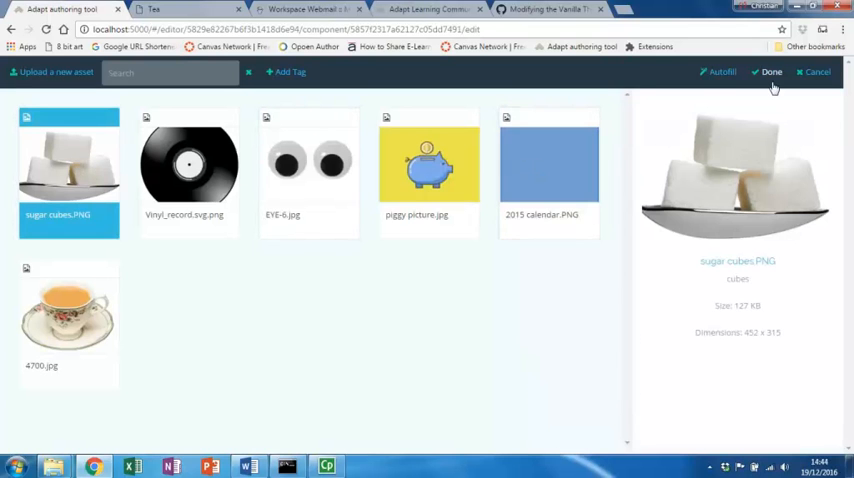
pyautogui.click(771, 71)
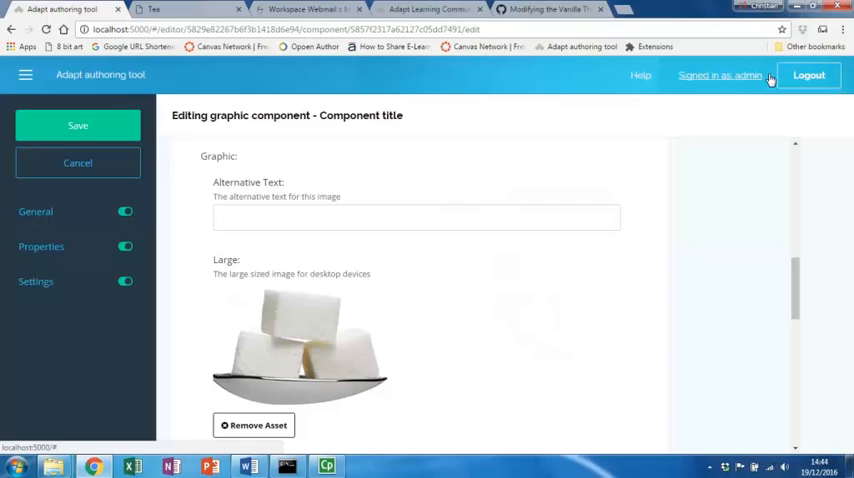
pyautogui.click(77, 125)
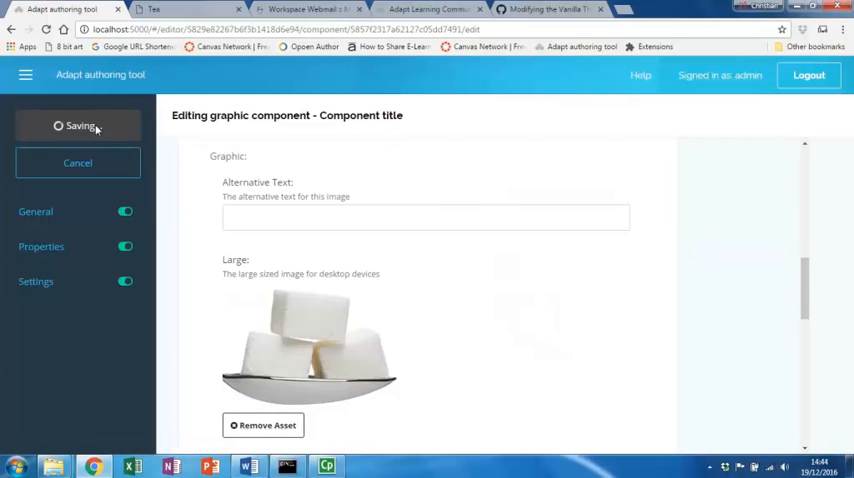
# Finish saving, scroll to the new block, and list components for its right half
pyautogui.click(77, 125)
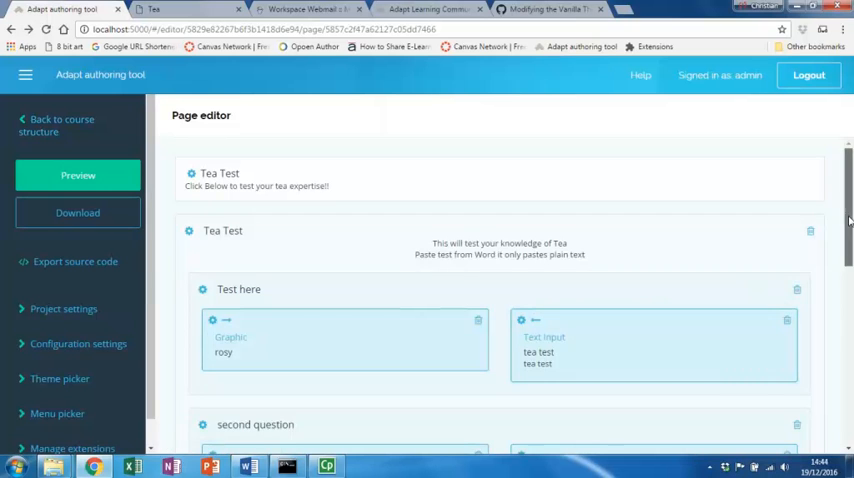
pyautogui.scroll(-3)
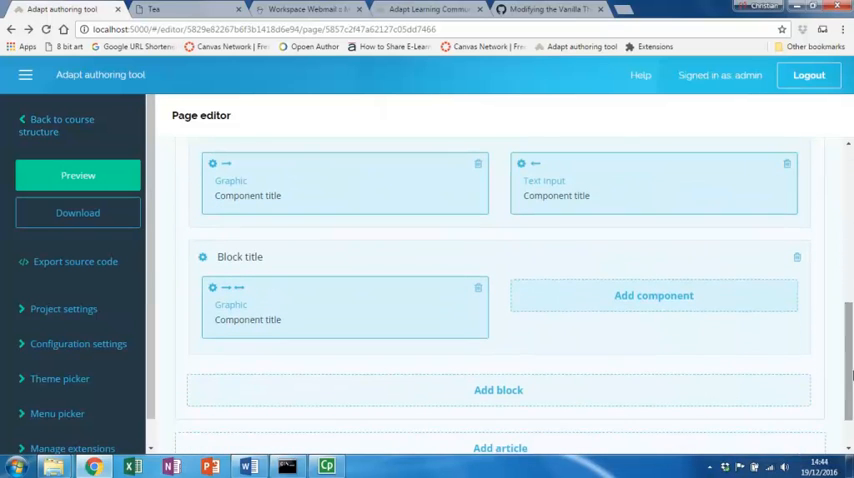
pyautogui.click(653, 295)
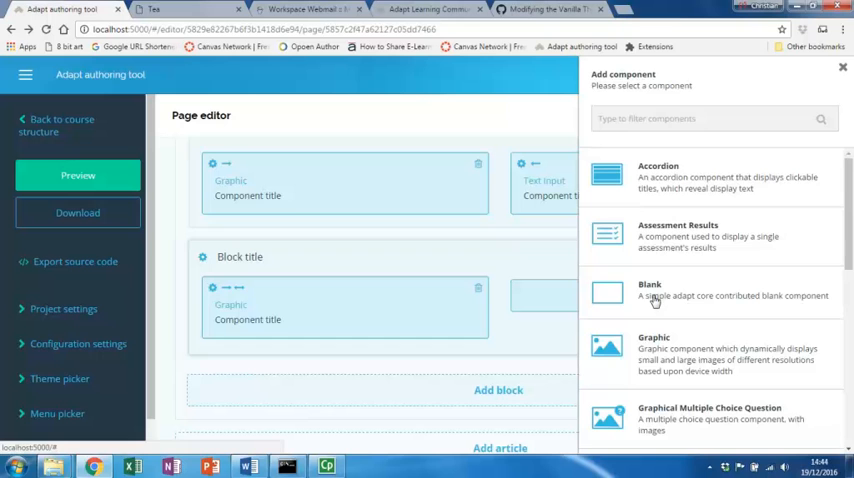
# Add a Multiple Choice Question to the right half of the sugar cubes block
pyautogui.scroll(-3)
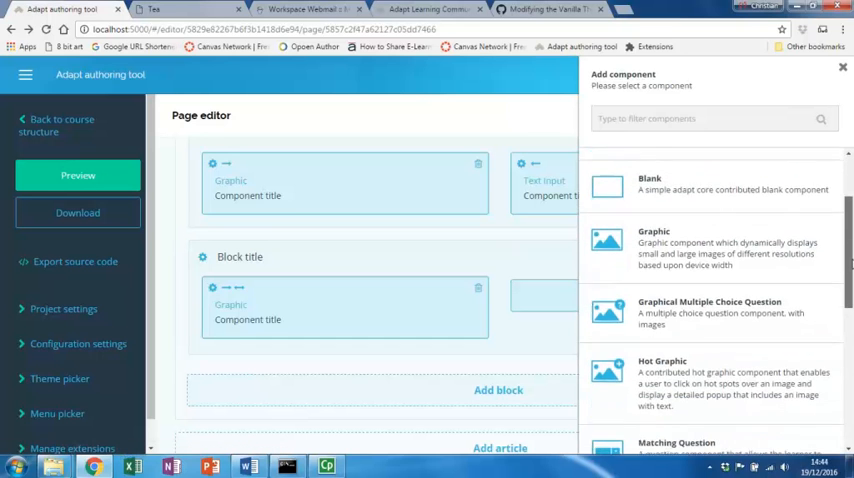
pyautogui.scroll(-3)
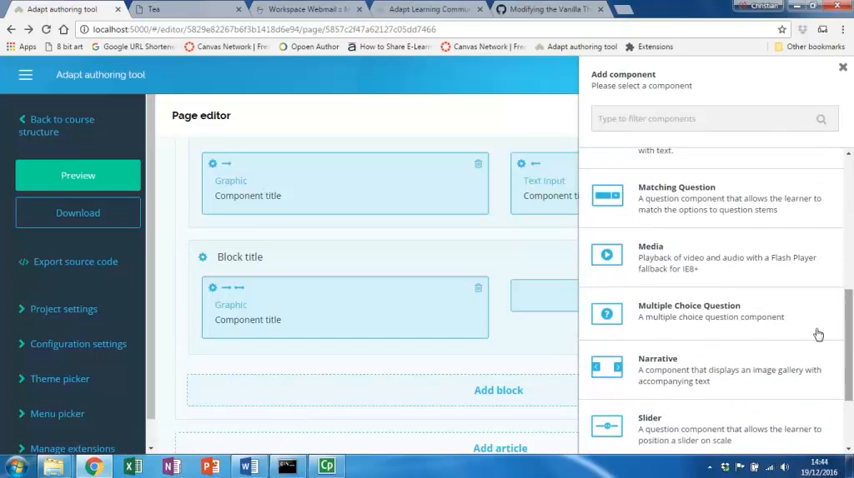
pyautogui.moveTo(705, 317)
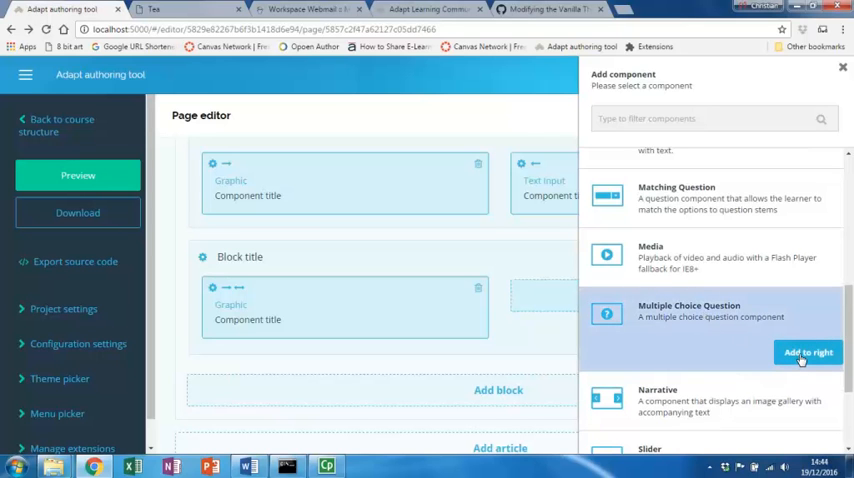
pyautogui.click(807, 352)
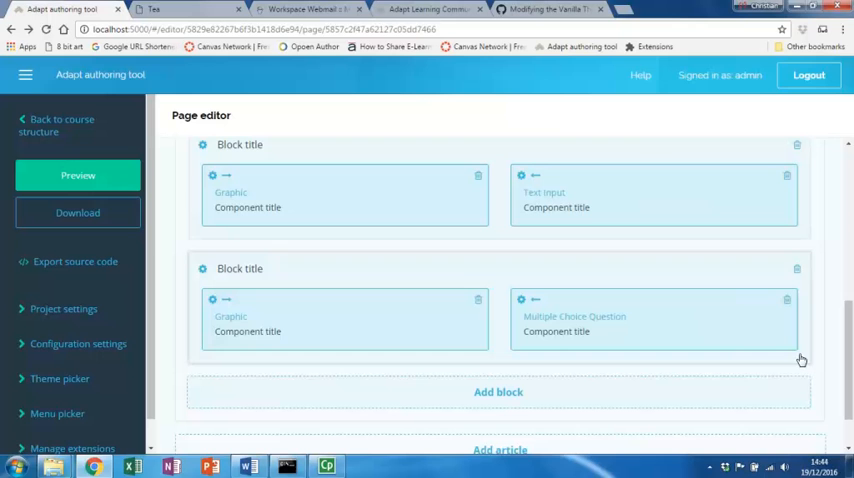
pyautogui.click(520, 299)
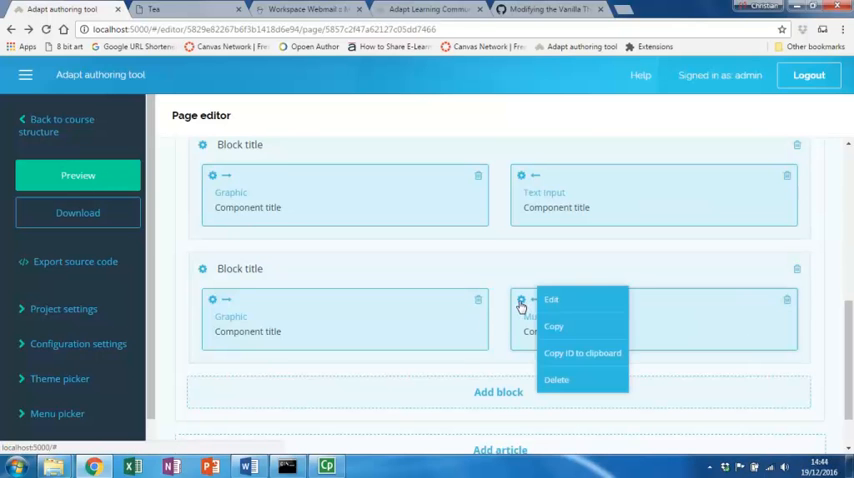
# Set the question's instruction to 'how many cubes do you see?'
pyautogui.click(551, 299)
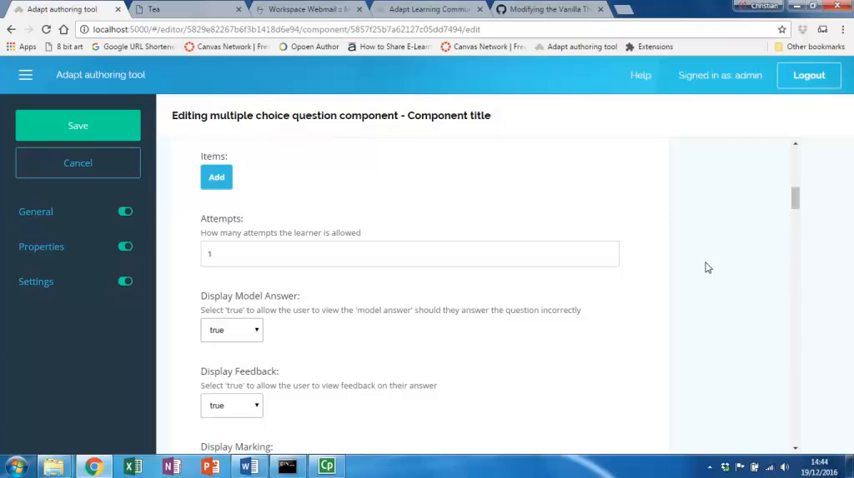
pyautogui.scroll(3)
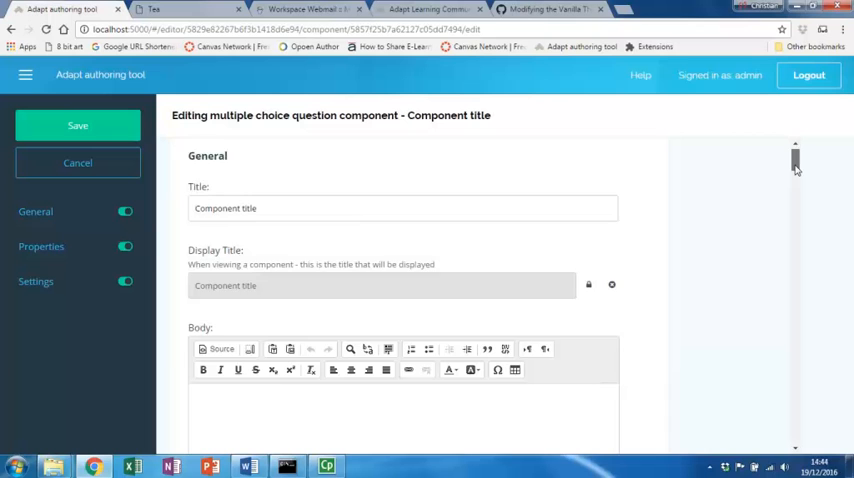
pyautogui.scroll(-3)
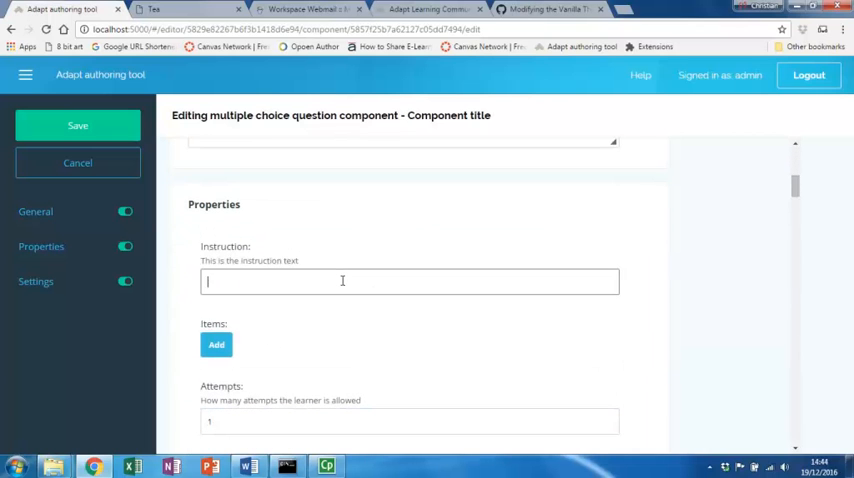
pyautogui.write('how many cu')
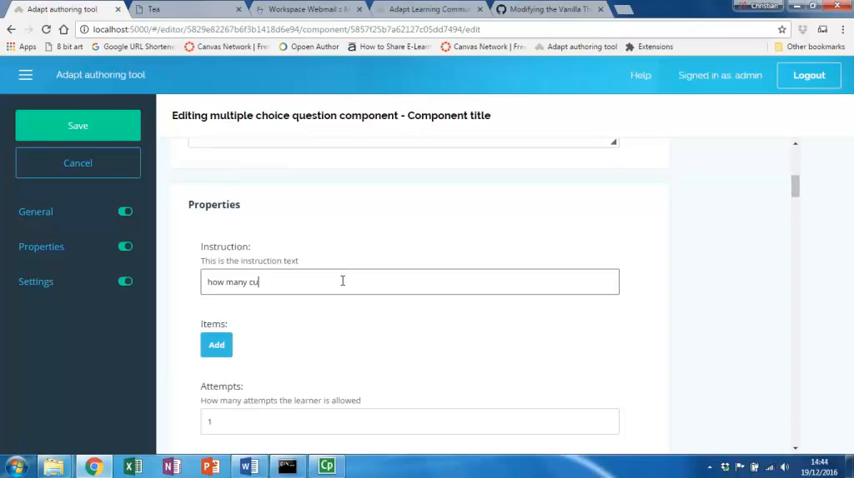
pyautogui.write('bes do y')
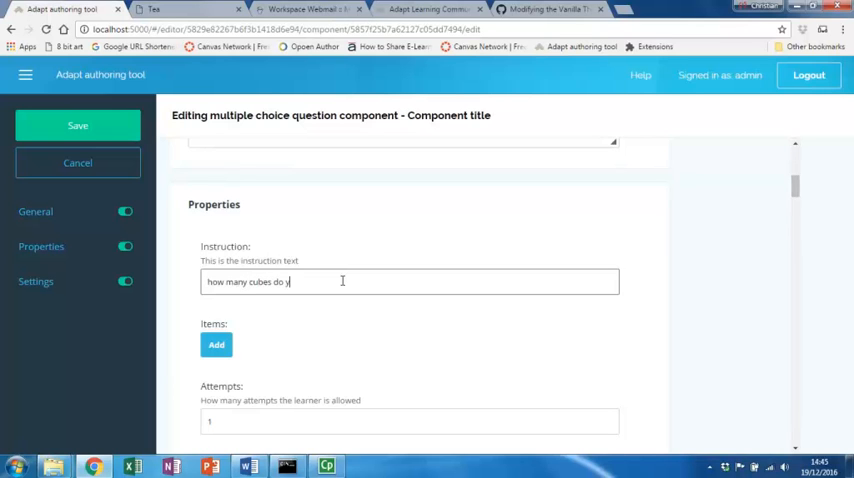
pyautogui.write('ou see?')
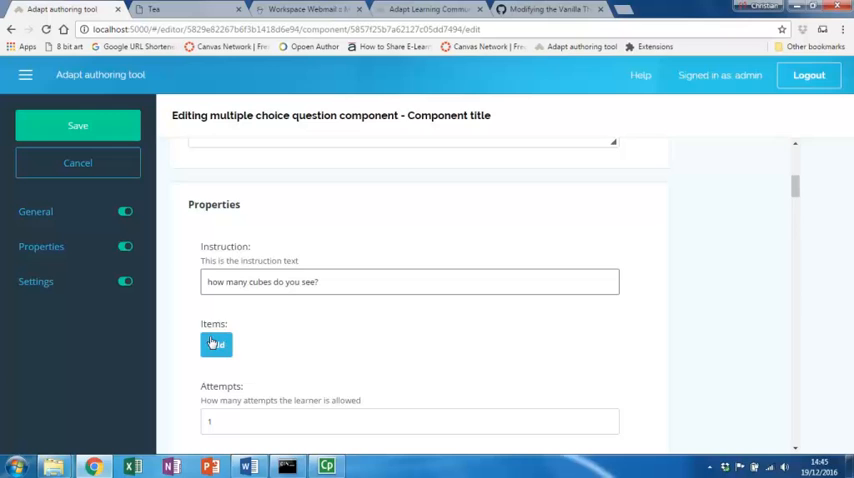
pyautogui.click(215, 344)
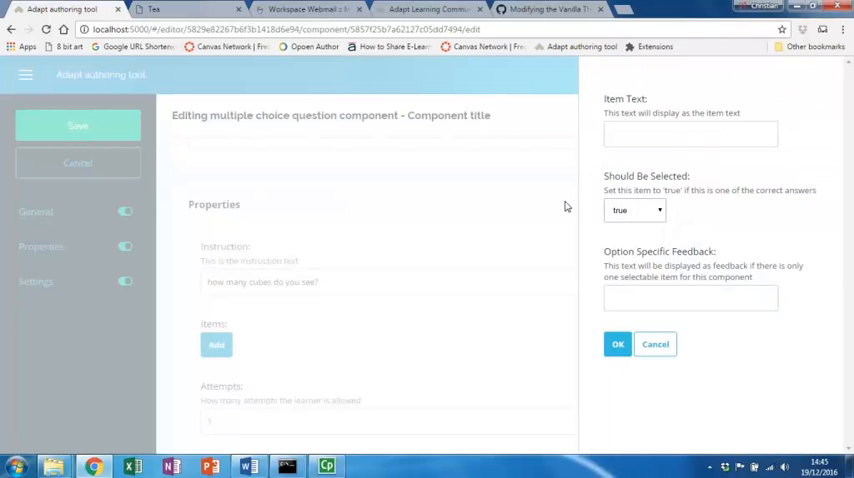
# Add answer items 3 (correct) and 4 (incorrect), then dismiss the failed-validation save message
pyautogui.write('3')
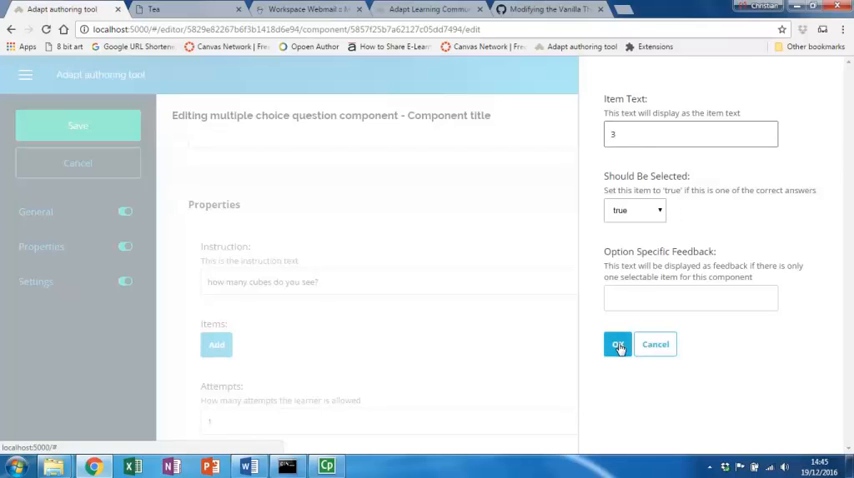
pyautogui.click(617, 344)
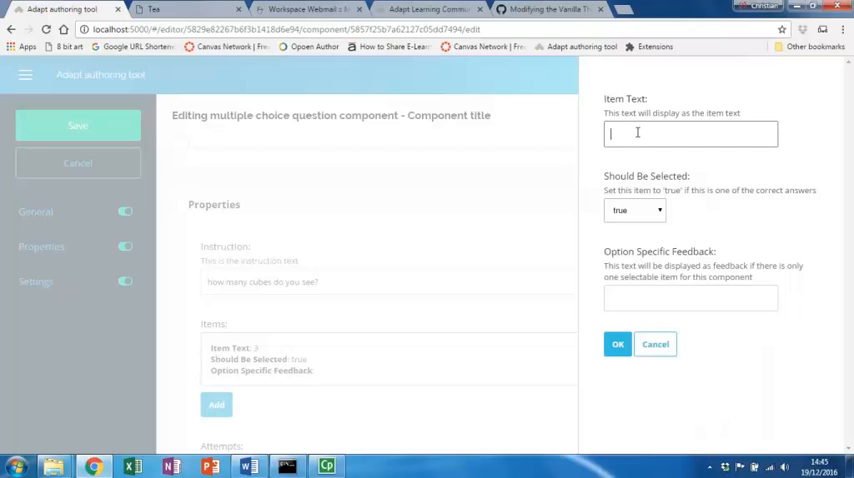
pyautogui.click(635, 210)
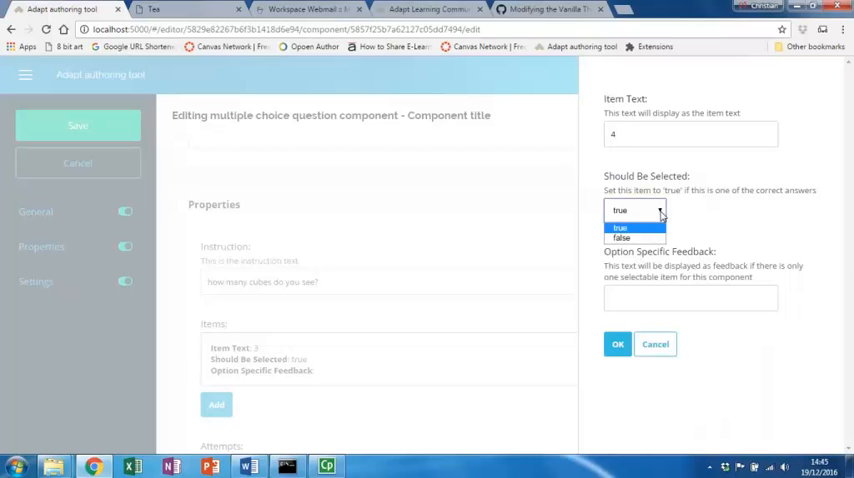
pyautogui.click(620, 238)
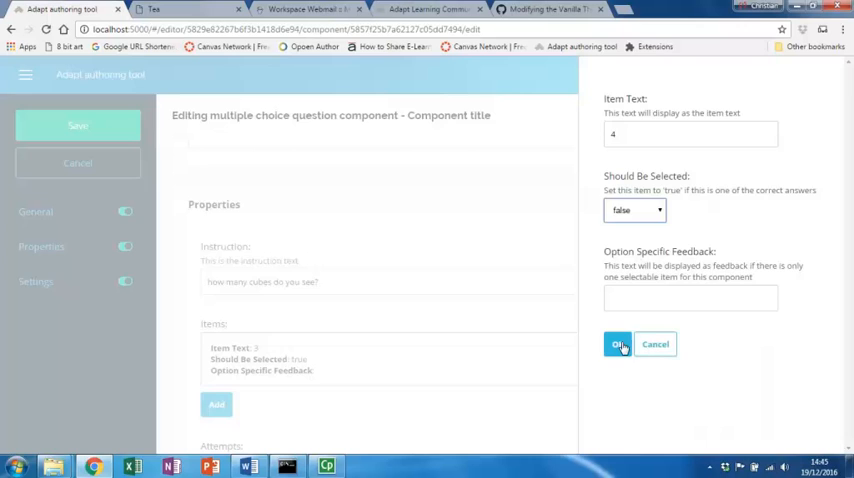
pyautogui.click(617, 344)
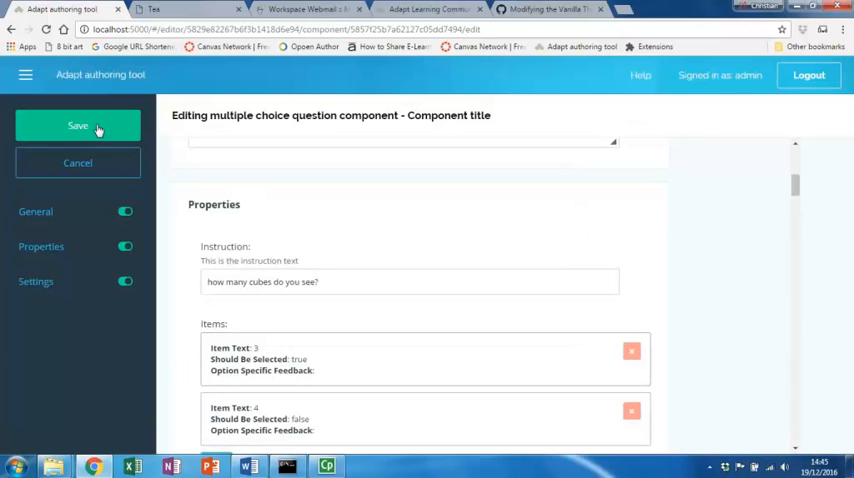
pyautogui.click(77, 125)
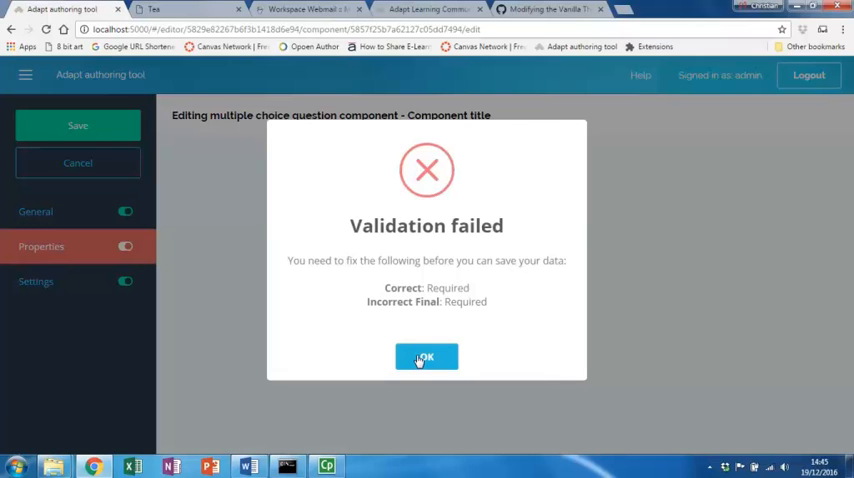
pyautogui.click(426, 357)
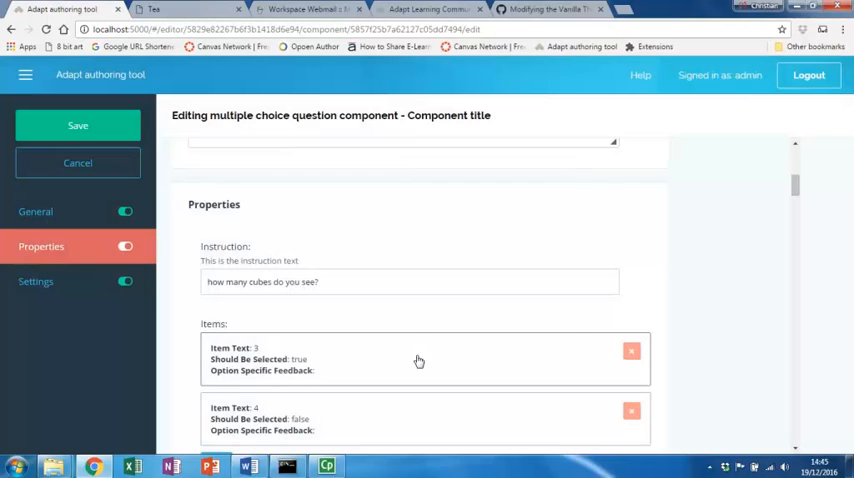
# Enter correct feedback 'good counting' and final incorrect feedback 'try again'
pyautogui.scroll(-3)
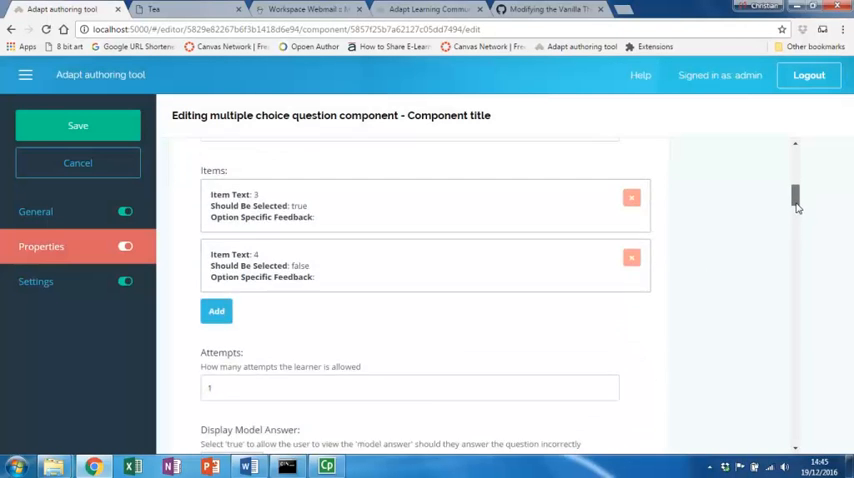
pyautogui.scroll(-3)
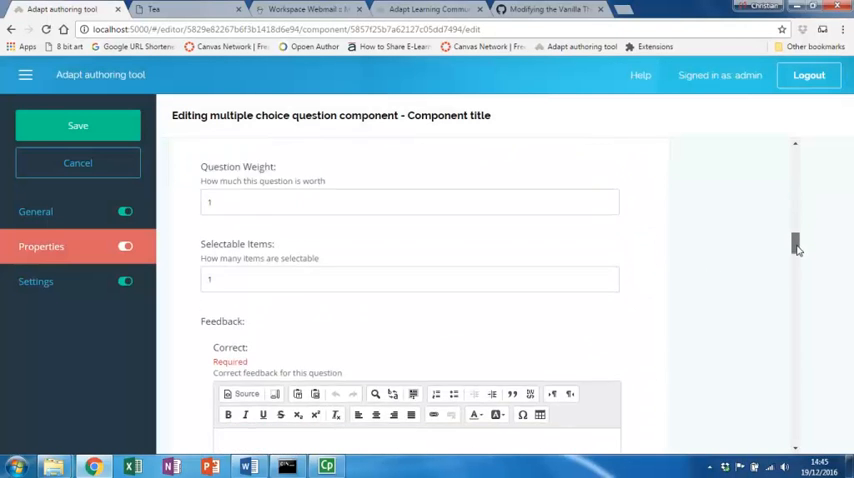
pyautogui.scroll(-3)
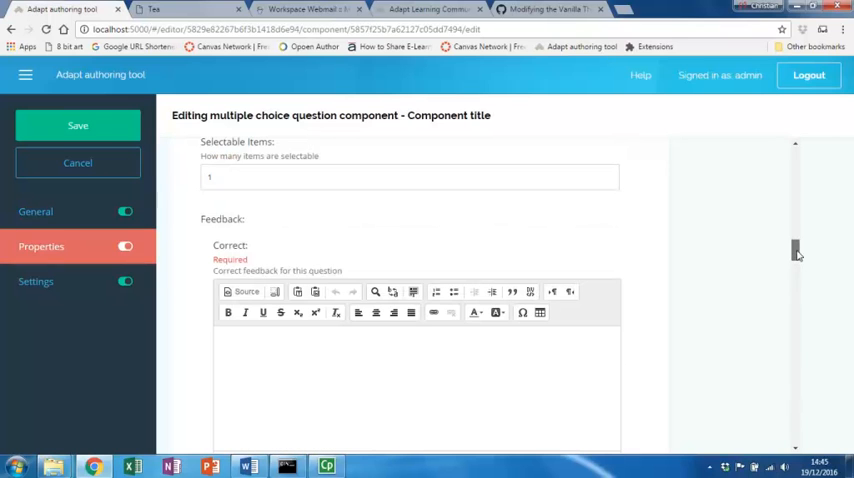
pyautogui.click(349, 357)
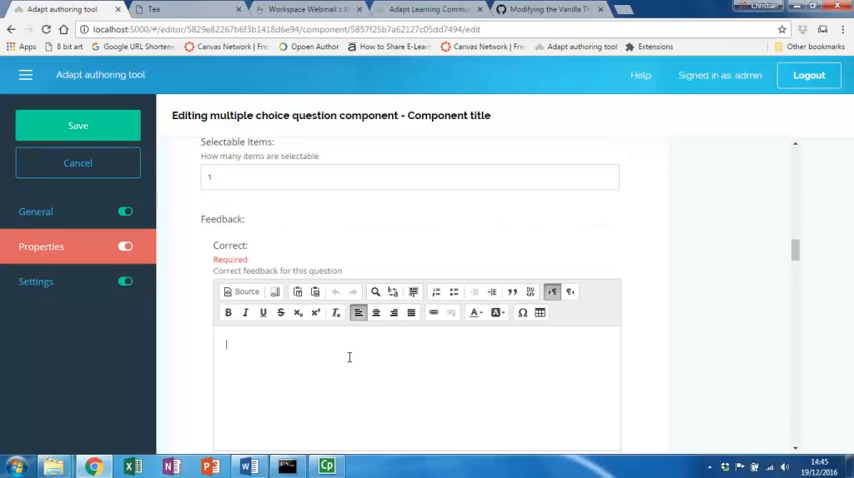
pyautogui.write('good co')
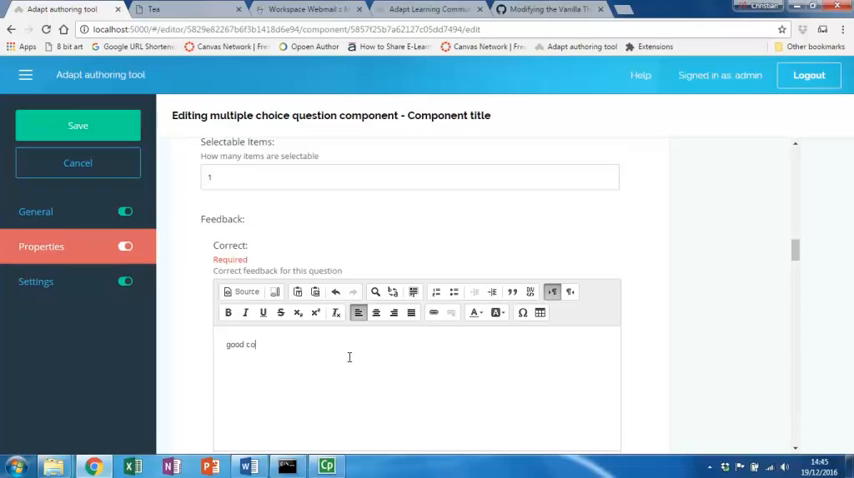
pyautogui.write('unting')
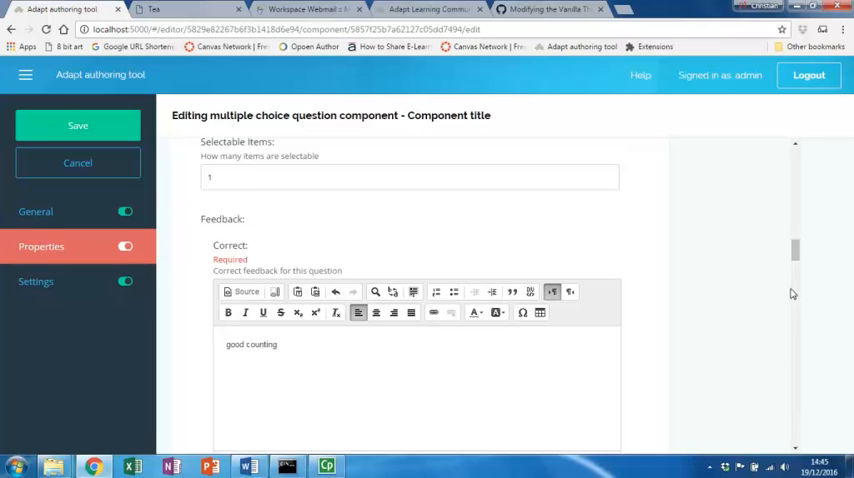
pyautogui.scroll(-3)
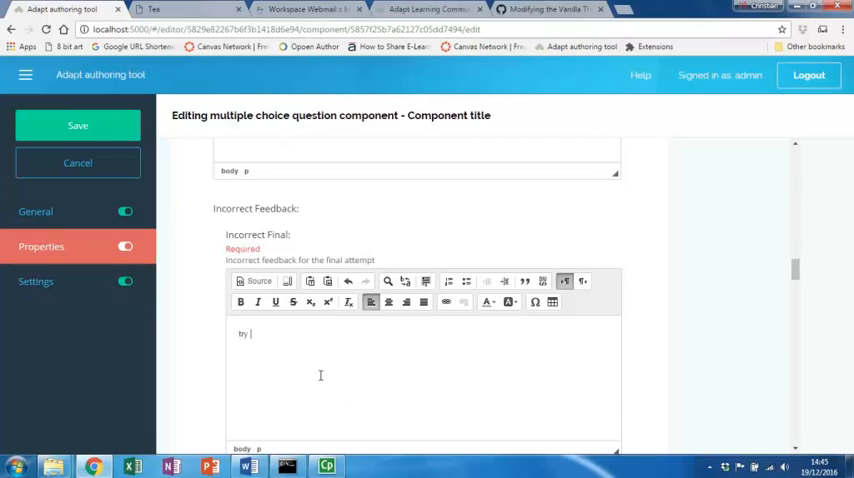
pyautogui.write('again')
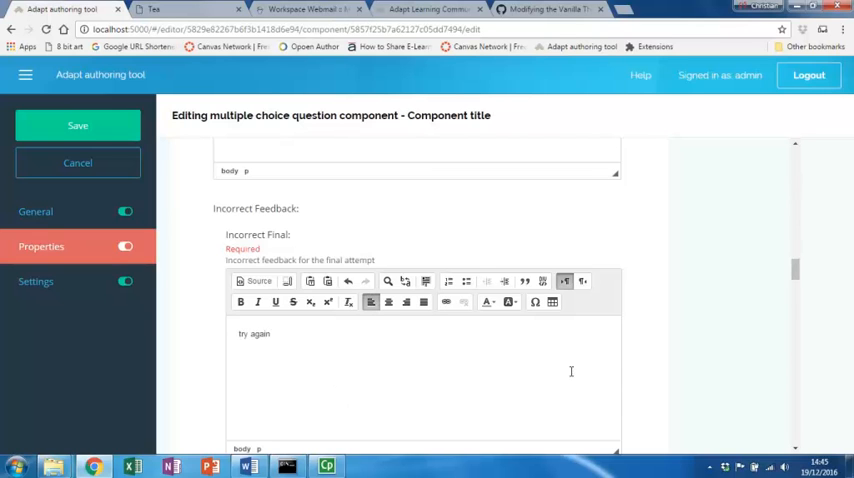
pyautogui.scroll(-3)
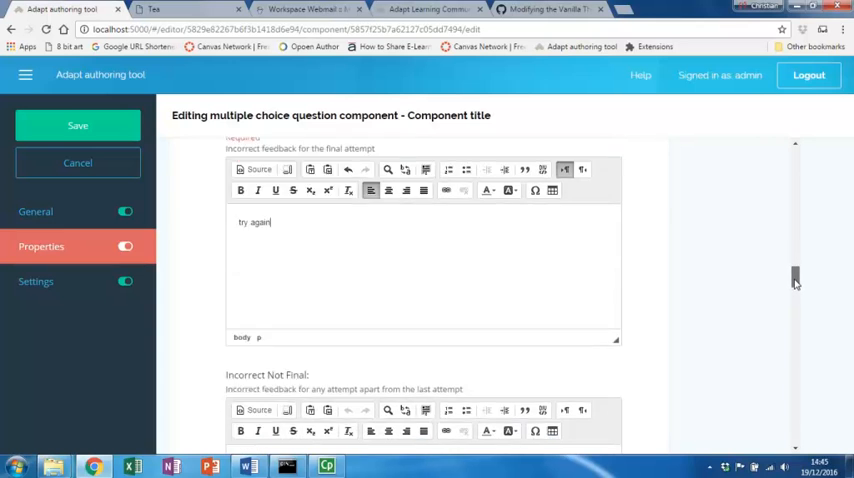
pyautogui.scroll(-3)
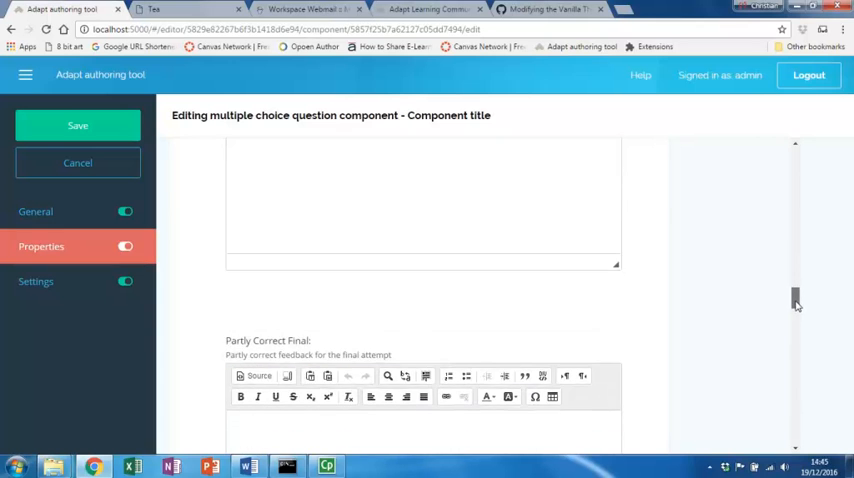
pyautogui.scroll(-3)
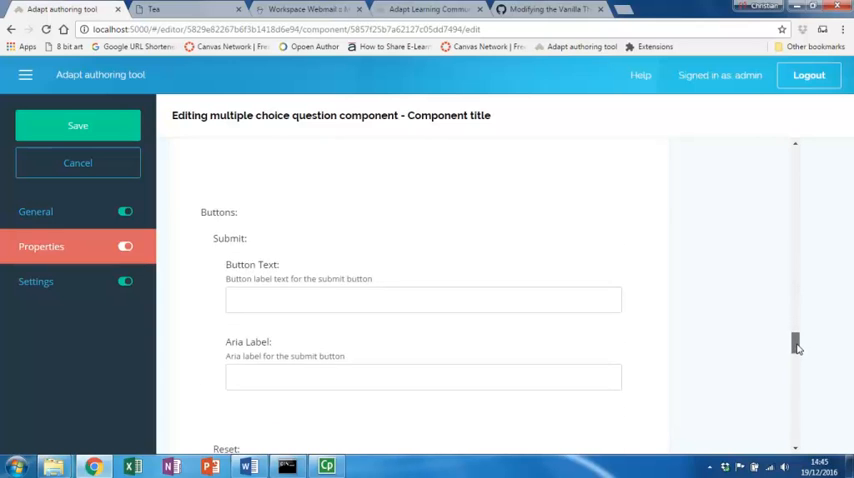
pyautogui.scroll(-3)
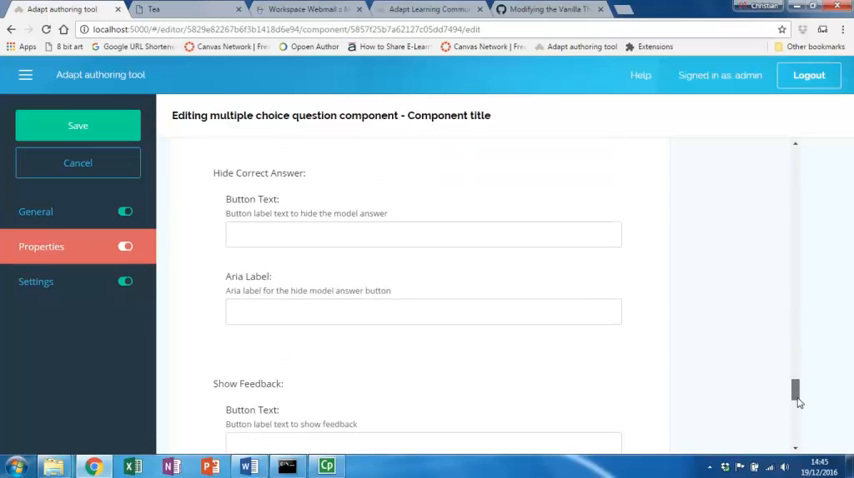
pyautogui.scroll(3)
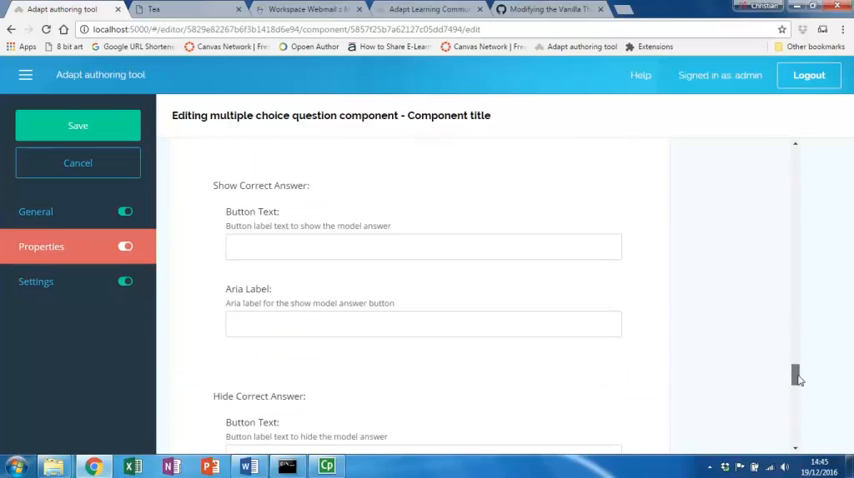
# Save the multiple choice question and scroll the Tea Test page down to the new block
pyautogui.click(77, 125)
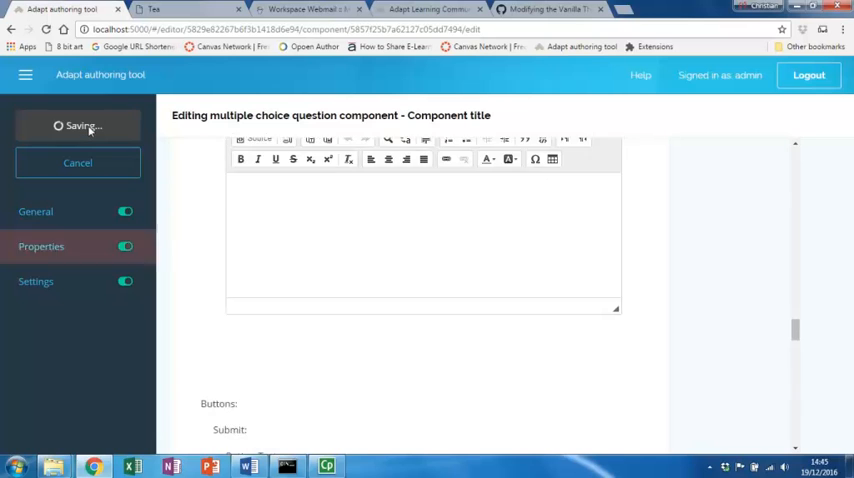
pyautogui.click(78, 125)
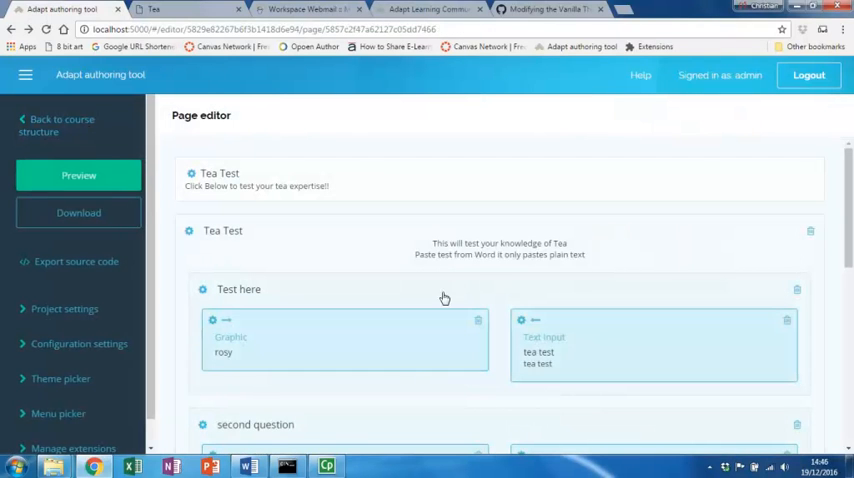
pyautogui.scroll(-3)
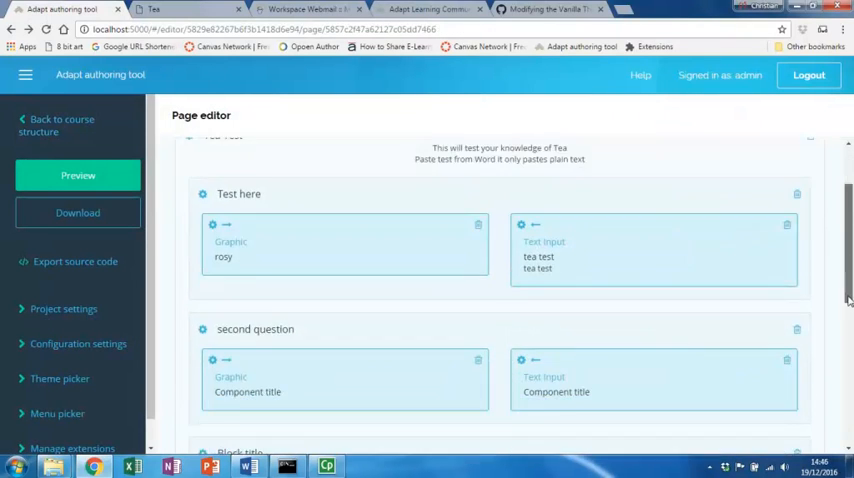
pyautogui.scroll(-3)
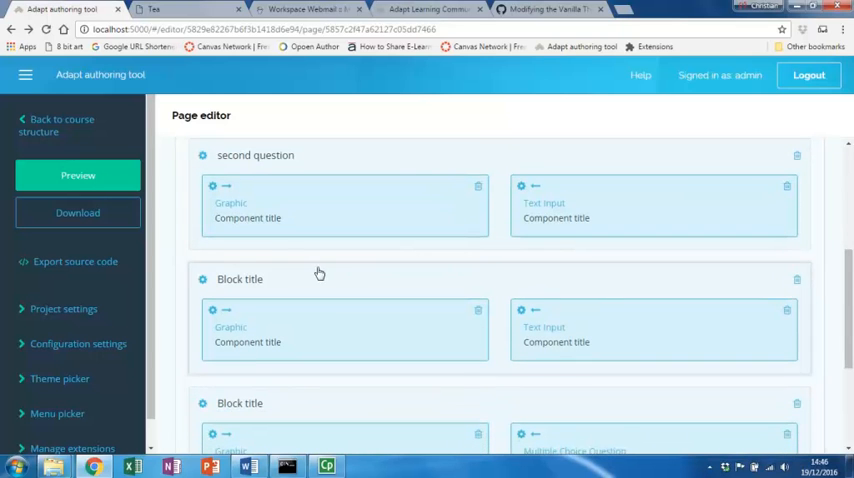
pyautogui.scroll(-3)
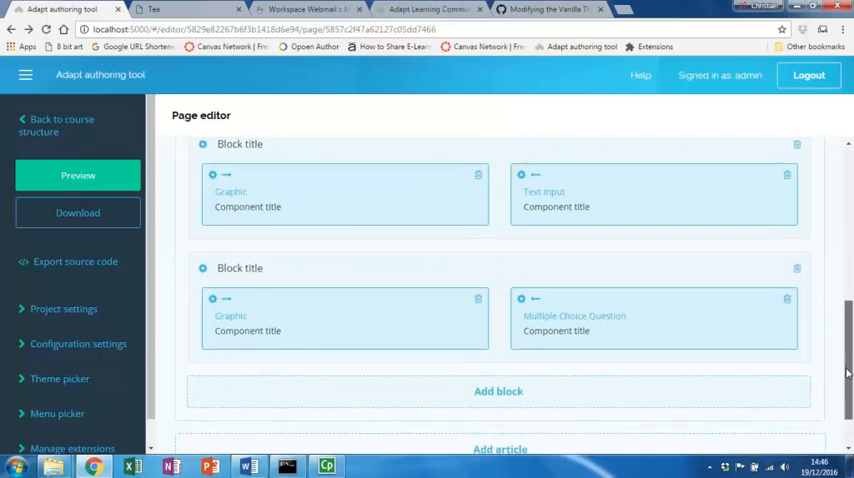
pyautogui.scroll(-3)
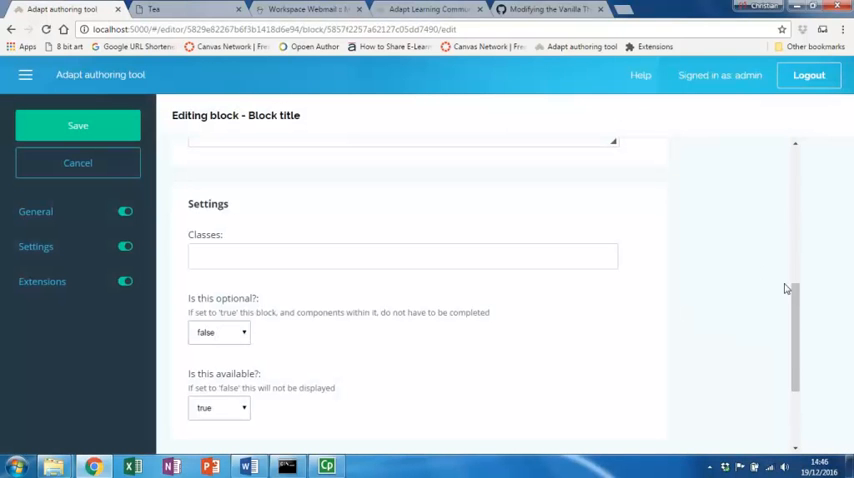
# Expand the new block's Background Switcher extension and open the mobile image asset picker
pyautogui.scroll(3)
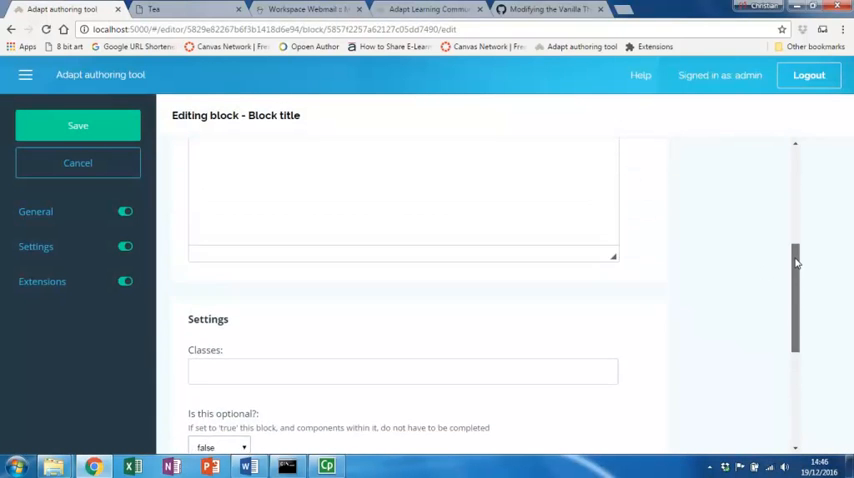
pyautogui.scroll(3)
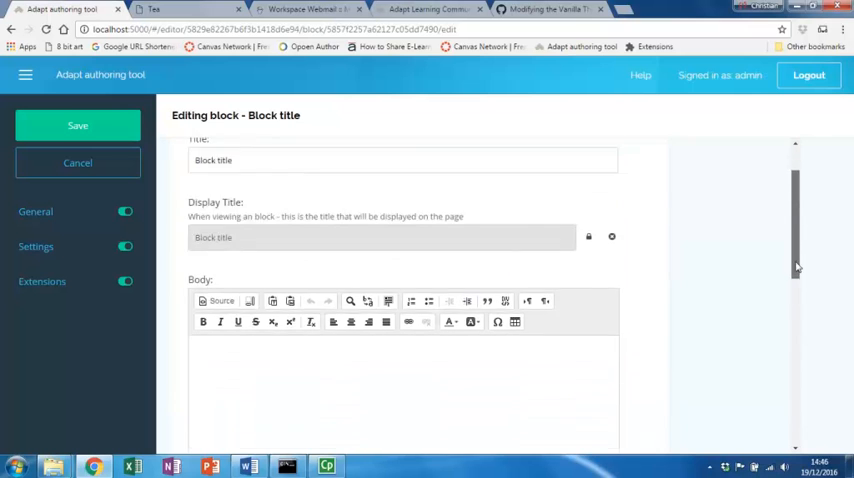
pyautogui.scroll(-3)
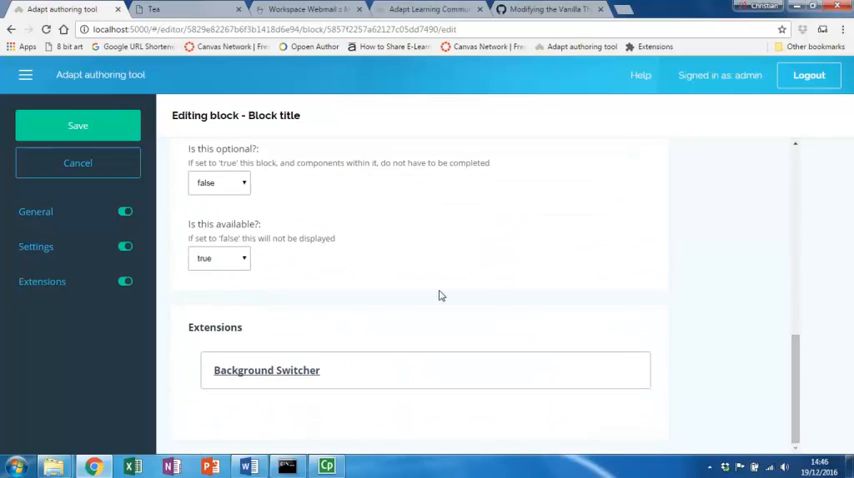
pyautogui.moveTo(296, 372)
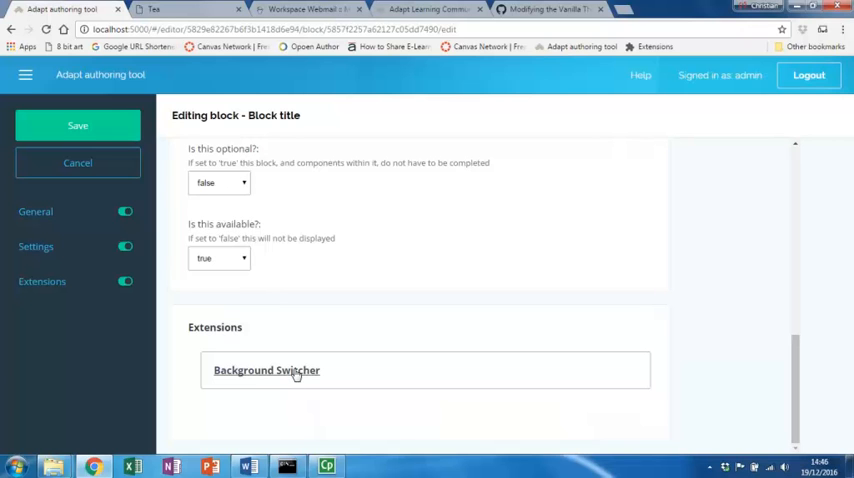
pyautogui.click(266, 370)
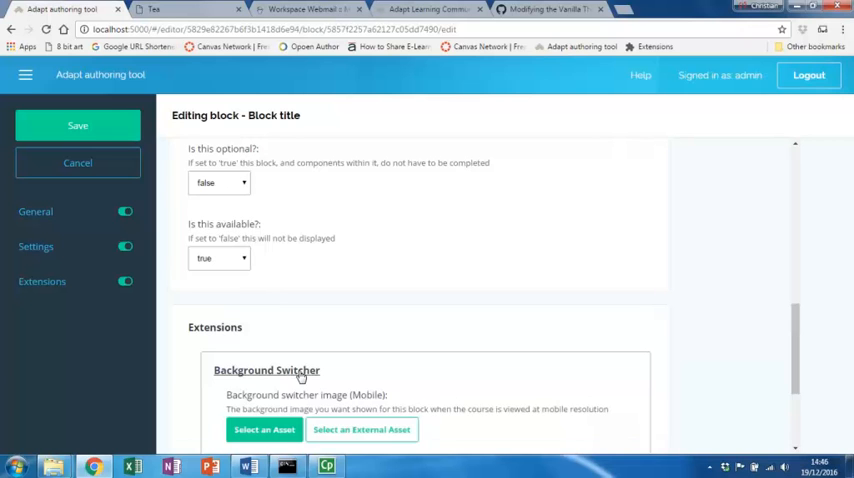
pyautogui.scroll(-3)
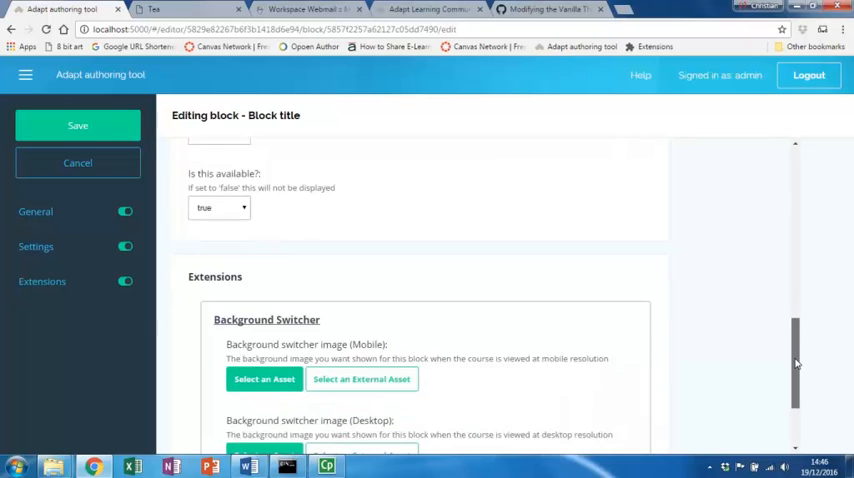
pyautogui.click(264, 379)
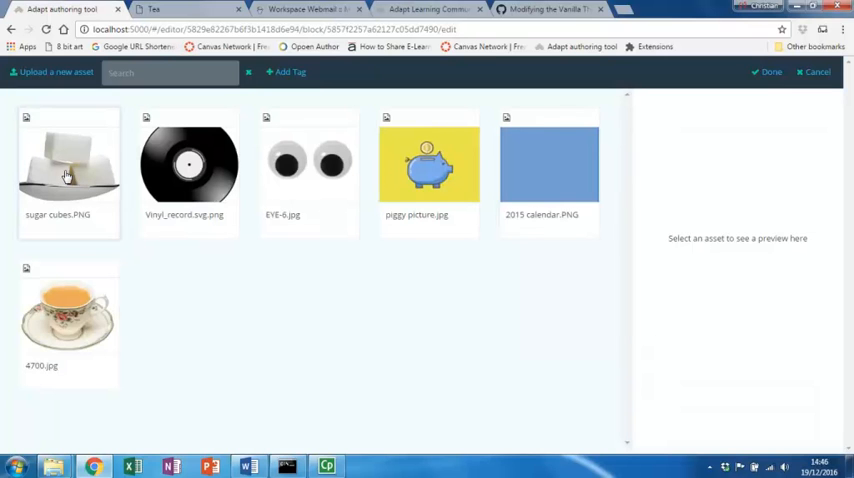
# Set sugar cubes.PNG as the block's mobile and desktop background image, then save
pyautogui.click(68, 170)
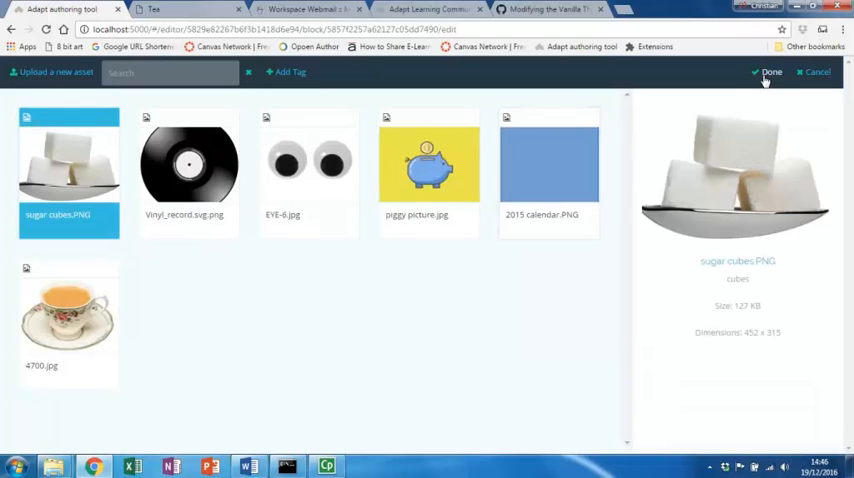
pyautogui.click(769, 72)
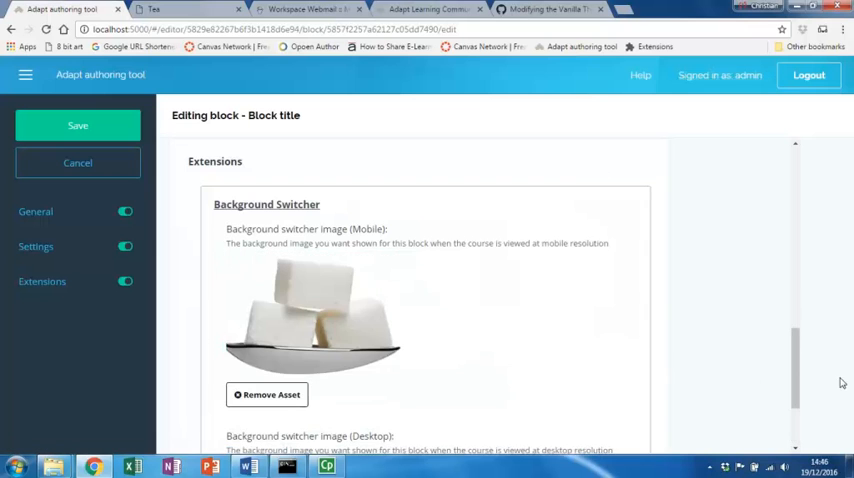
pyautogui.scroll(-3)
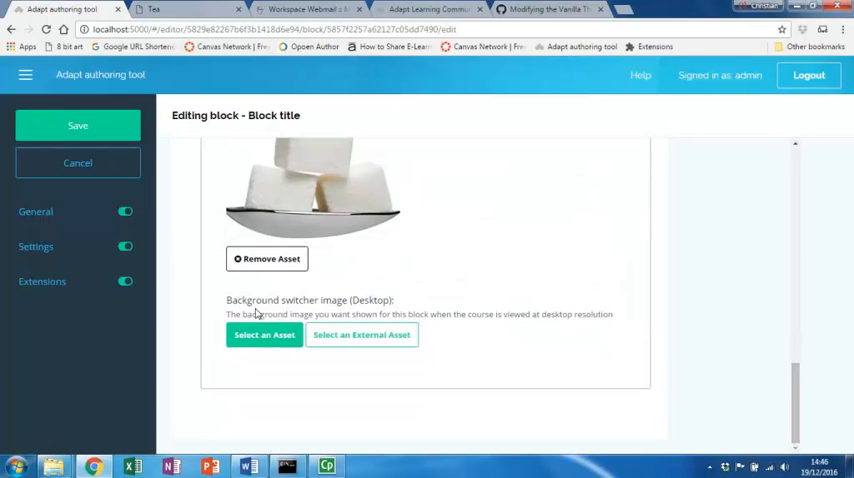
pyautogui.click(264, 334)
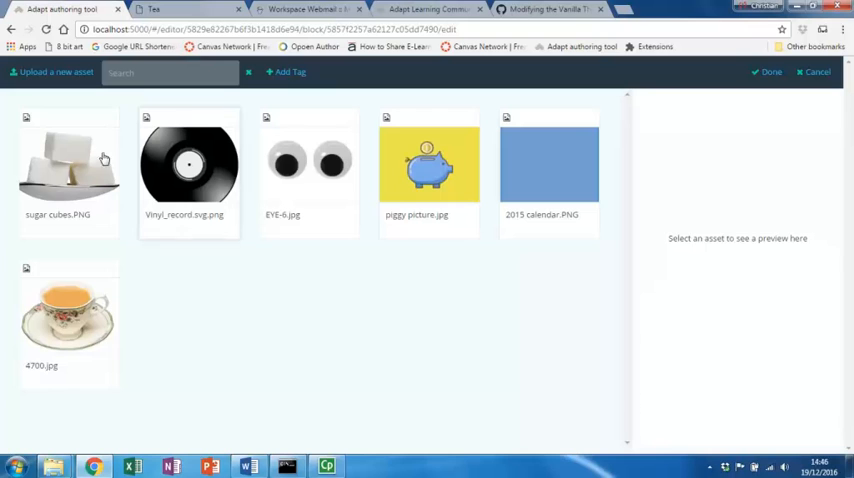
pyautogui.click(68, 170)
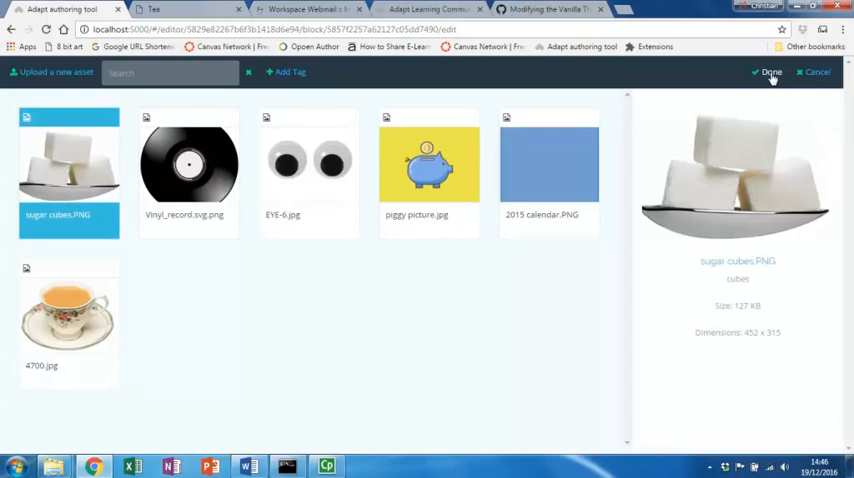
pyautogui.click(771, 72)
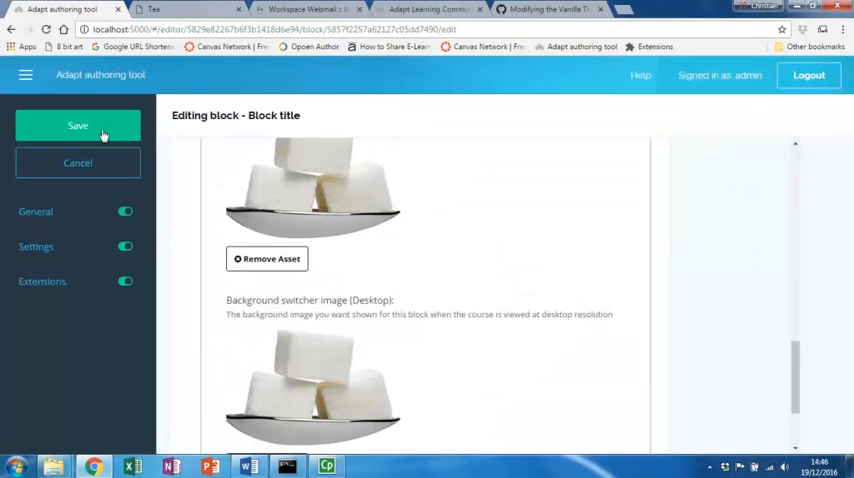
pyautogui.click(77, 125)
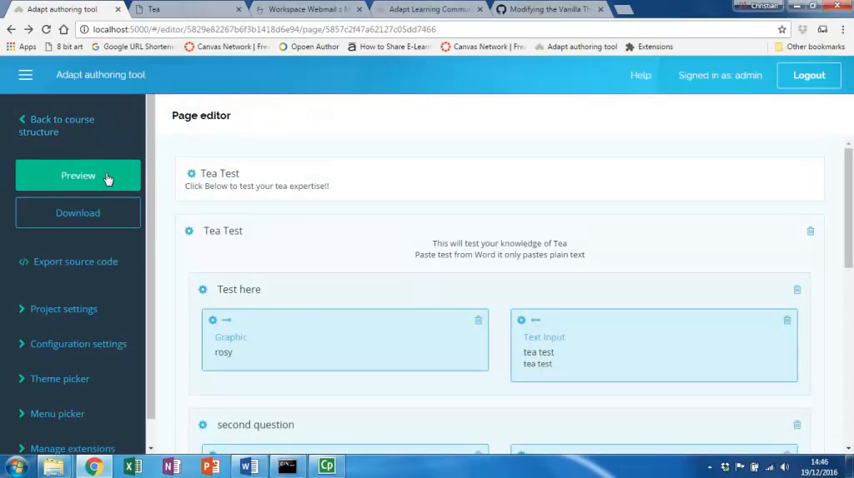
# Preview the course emulated as a Nexus 7 in portrait
pyautogui.click(78, 176)
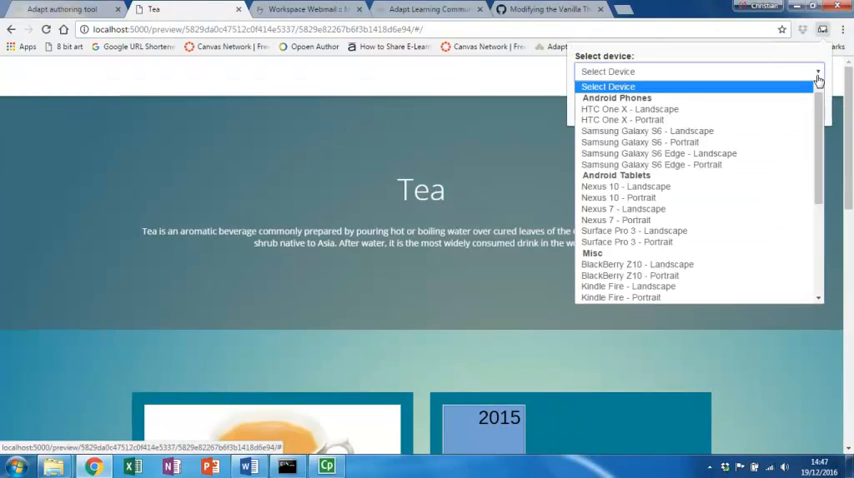
pyautogui.moveTo(675, 220)
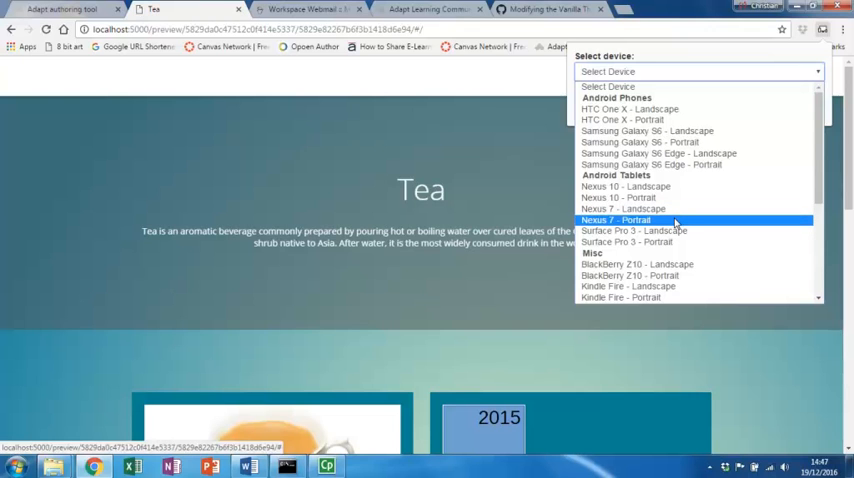
pyautogui.click(616, 219)
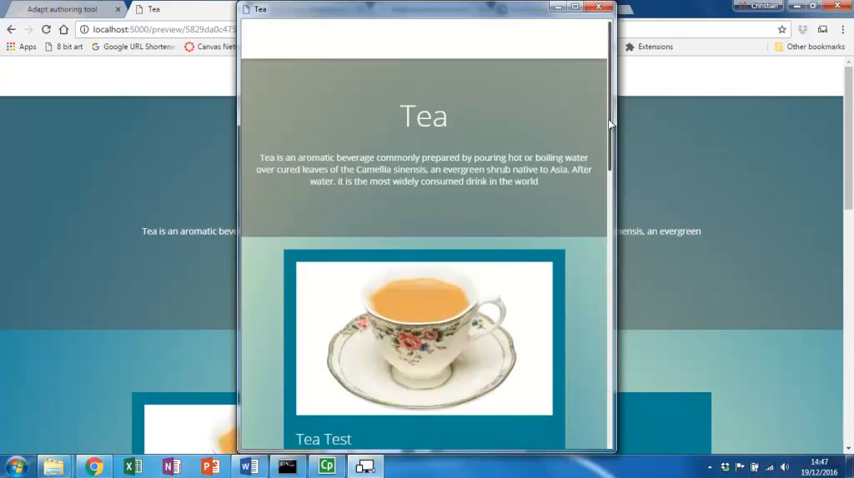
# Open the Tea Test page in the portrait preview and scroll to the sugar cubes block
pyautogui.scroll(-3)
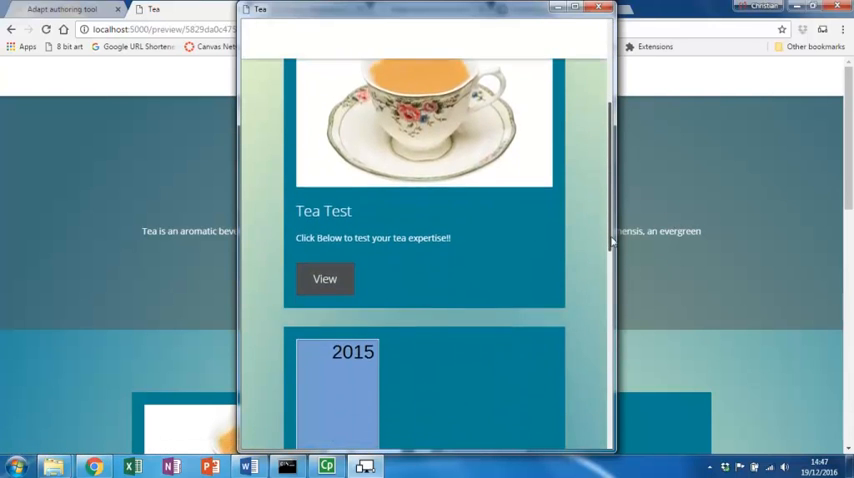
pyautogui.scroll(3)
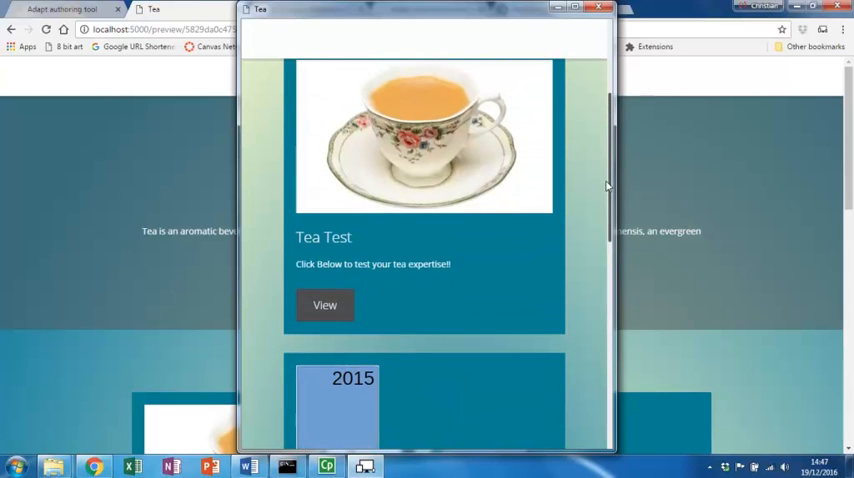
pyautogui.click(324, 305)
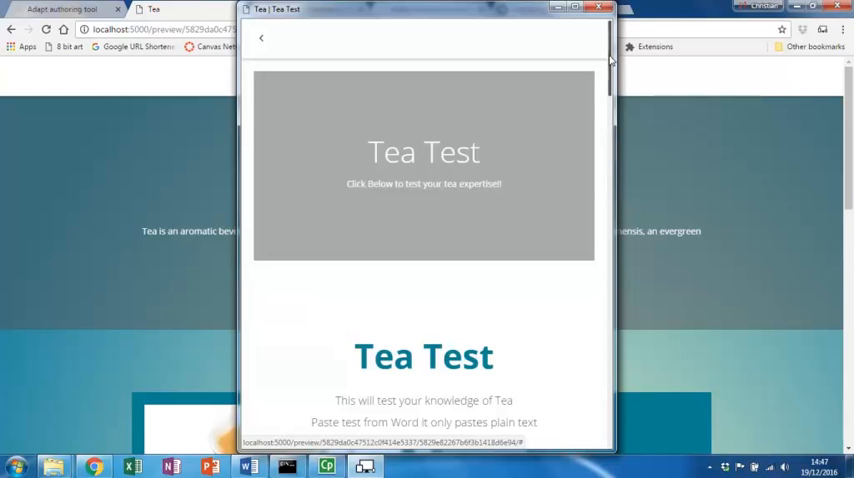
pyautogui.scroll(-3)
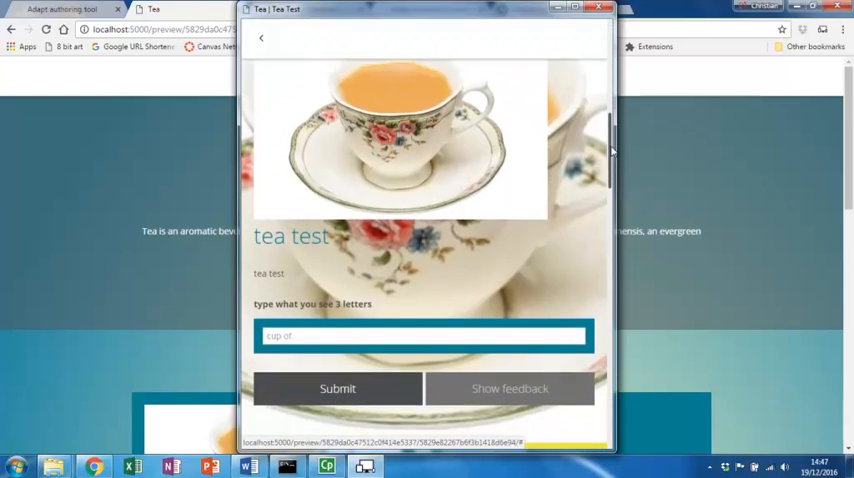
pyautogui.scroll(-3)
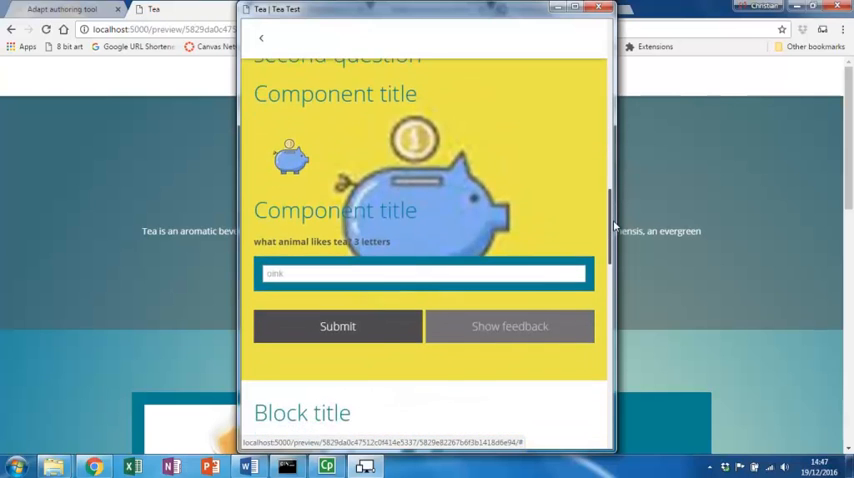
pyautogui.scroll(-3)
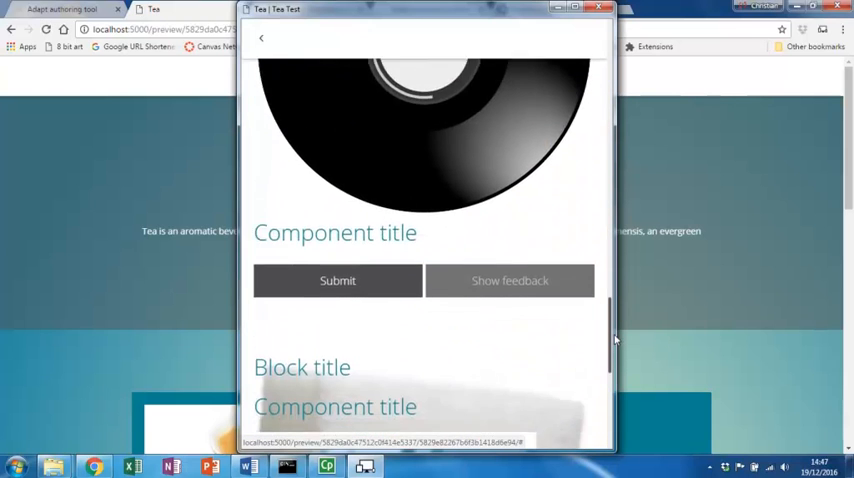
pyautogui.scroll(-3)
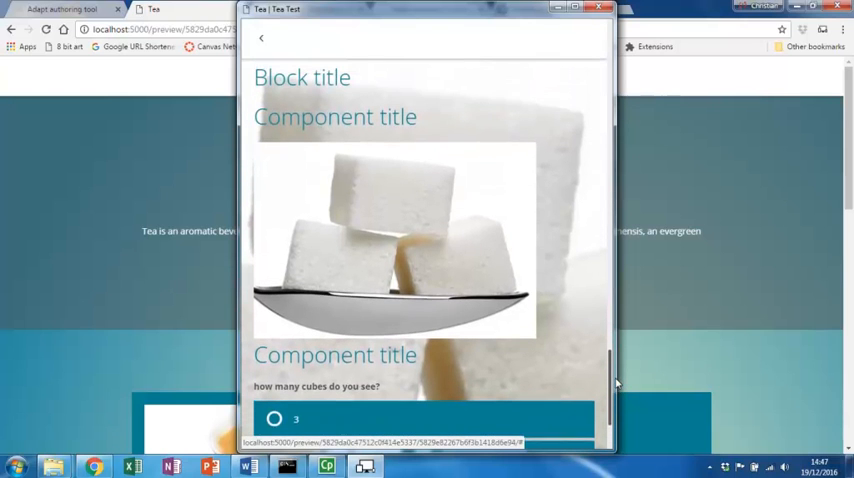
pyautogui.scroll(3)
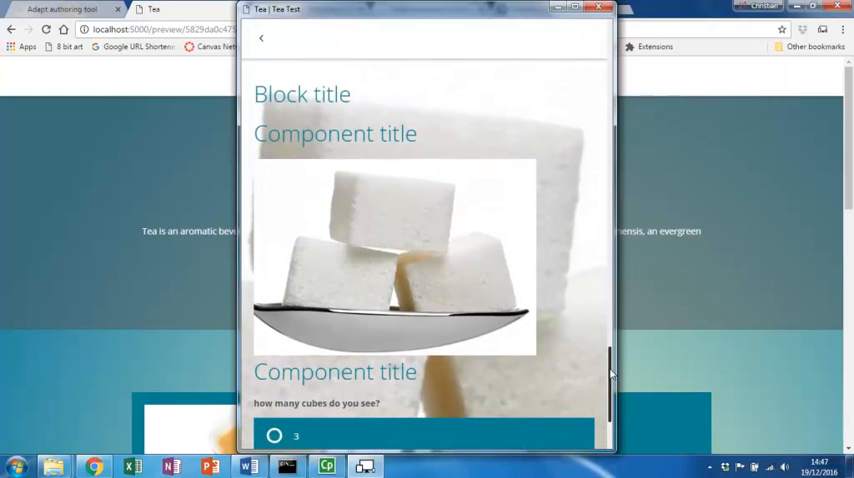
pyautogui.scroll(-3)
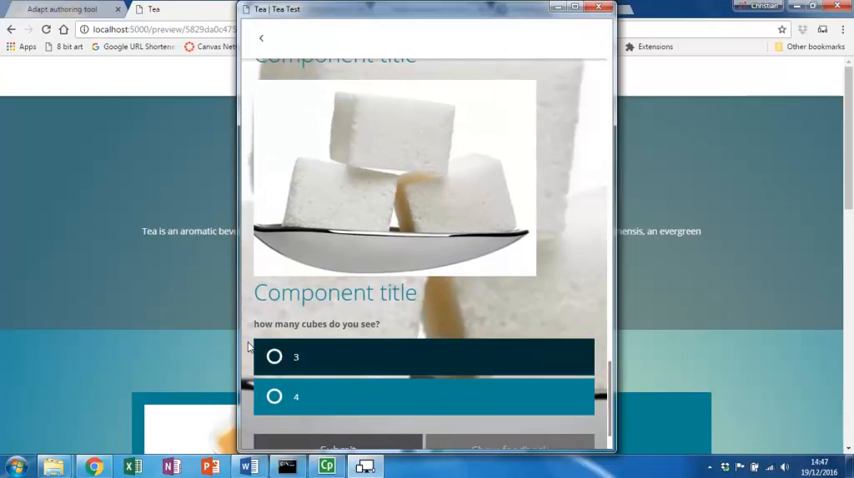
# Answer 3 to the sugar cubes question, submit, and return to the page editor
pyautogui.click(274, 356)
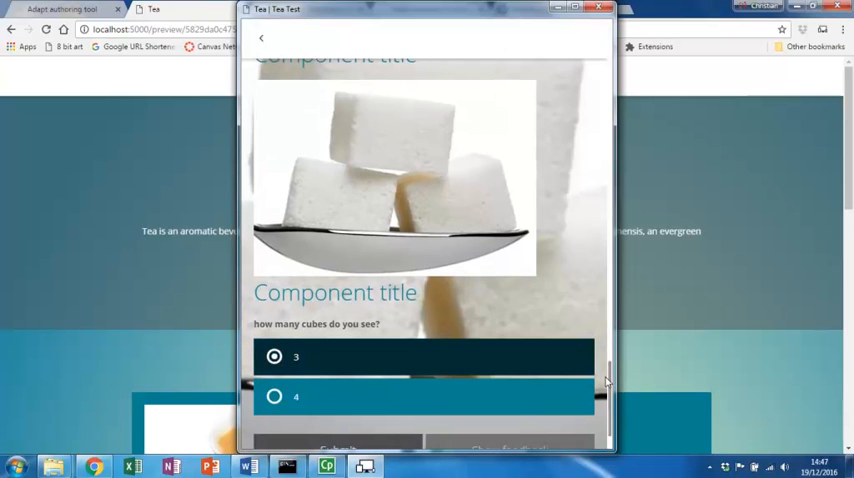
pyautogui.scroll(-3)
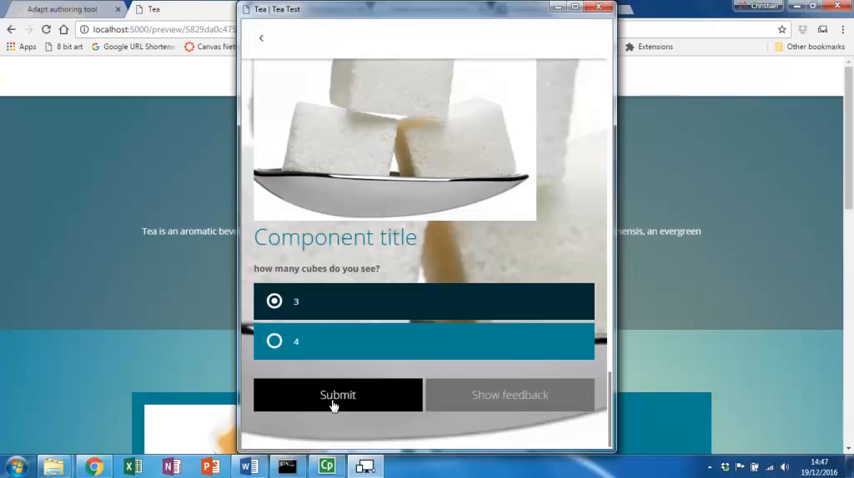
pyautogui.click(337, 394)
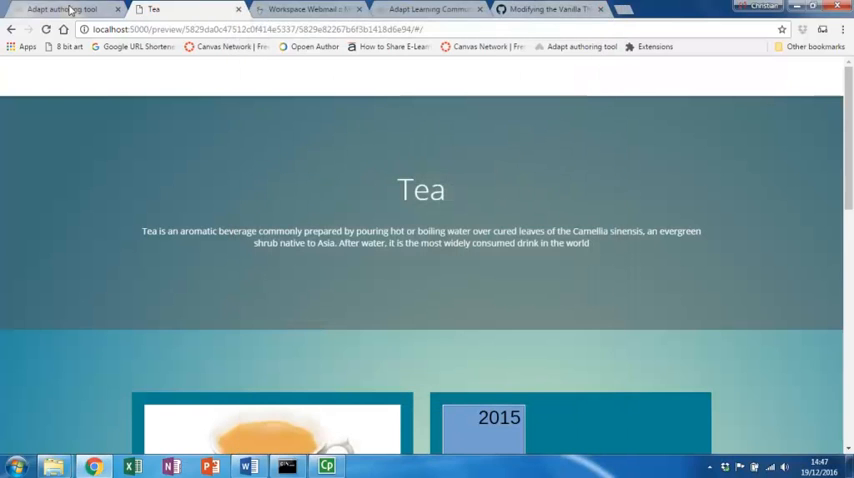
pyautogui.click(63, 9)
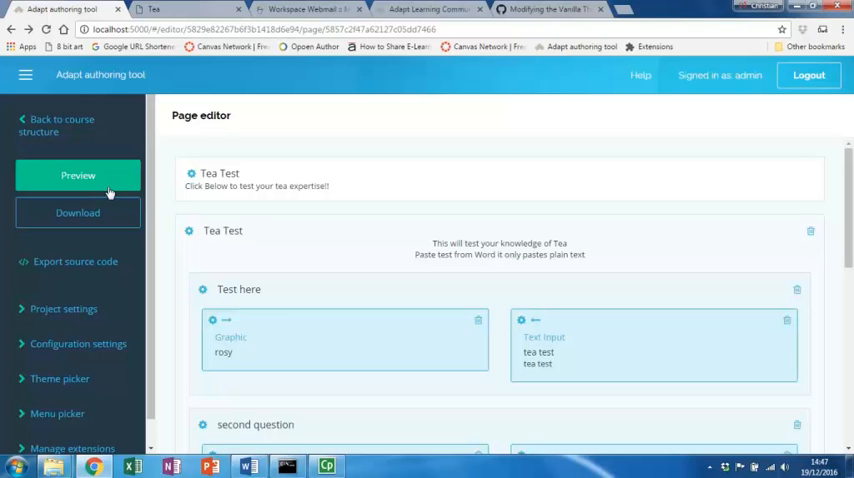